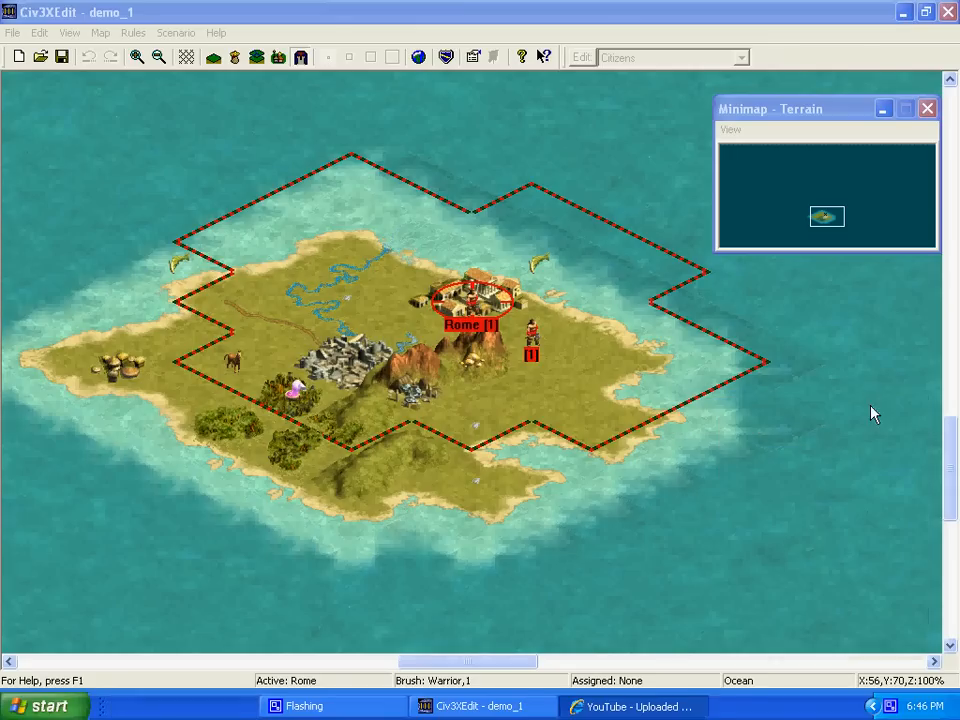
{"action": "mouse_move", "coordinate": [650, 8]}
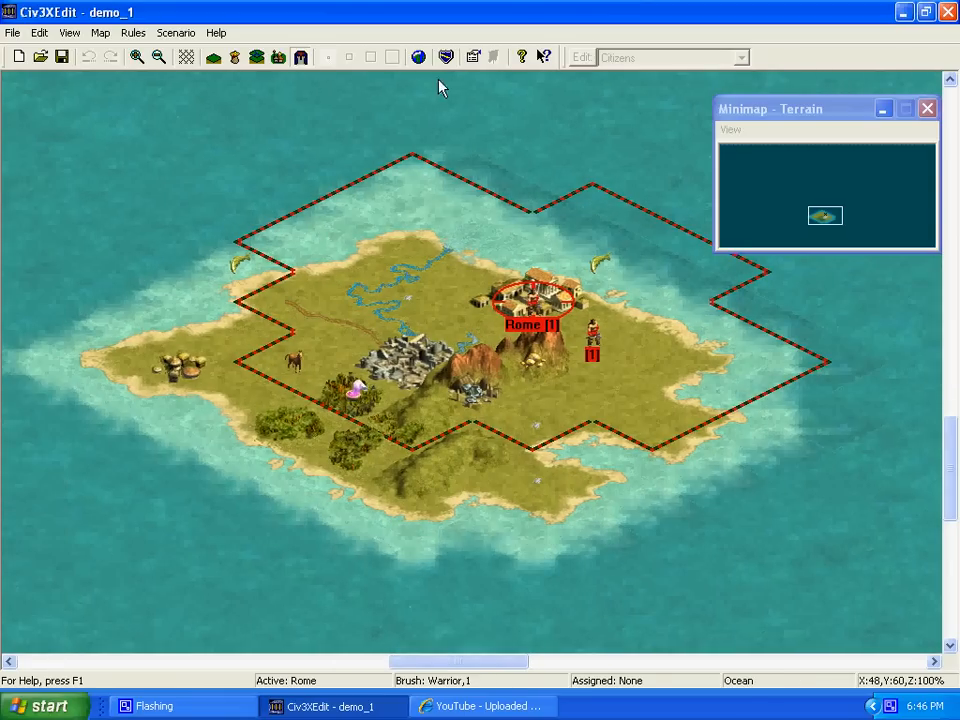
{"action": "mouse_move", "coordinate": [419, 57]}
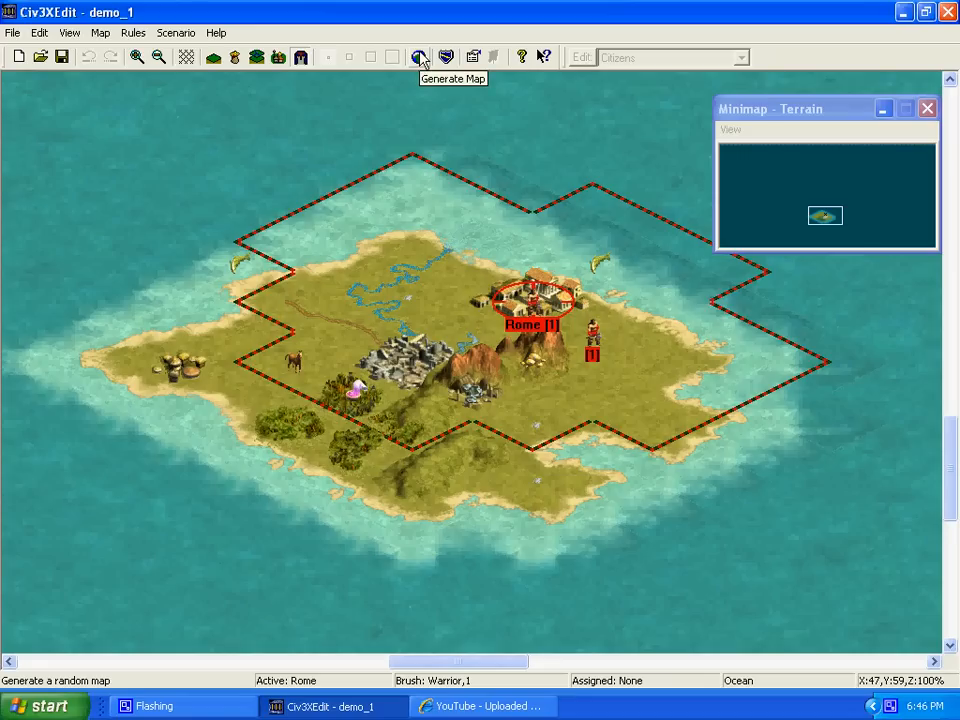
Clear the map to a Standard-size world with plain Grassland as the base terrain
{"action": "left_click", "coordinate": [38, 32]}
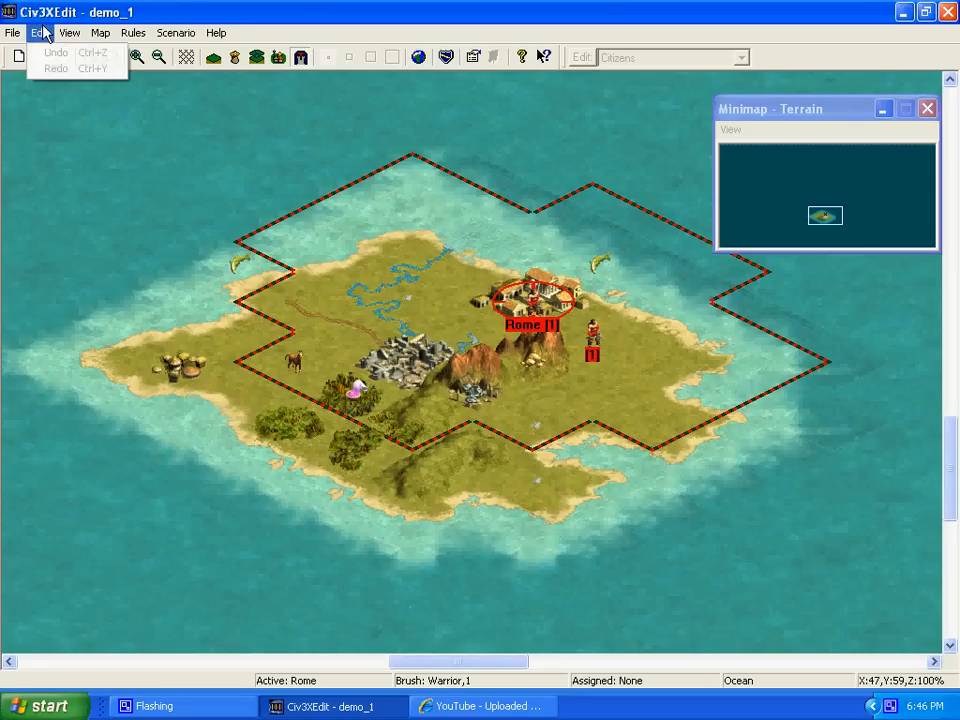
{"action": "left_click", "coordinate": [100, 33]}
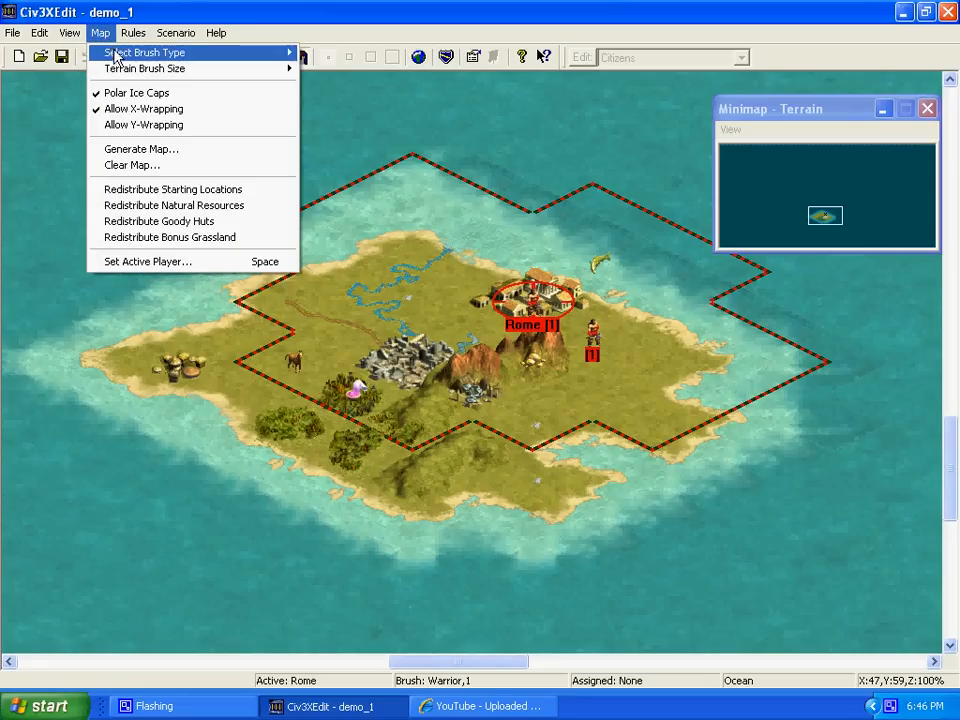
{"action": "left_click", "coordinate": [131, 165]}
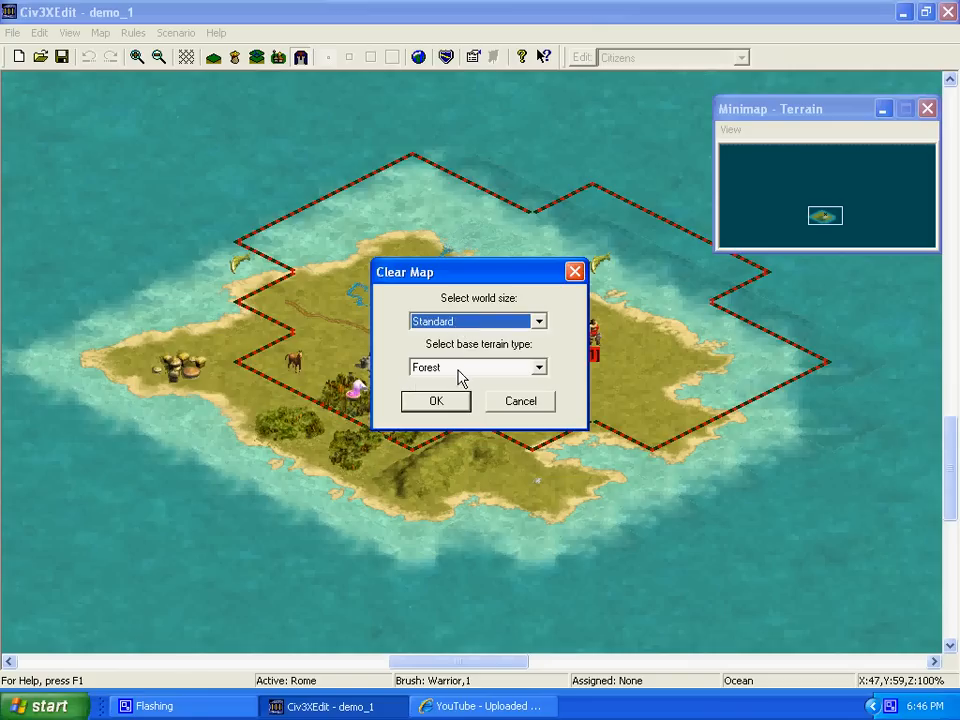
{"action": "left_click", "coordinate": [539, 367]}
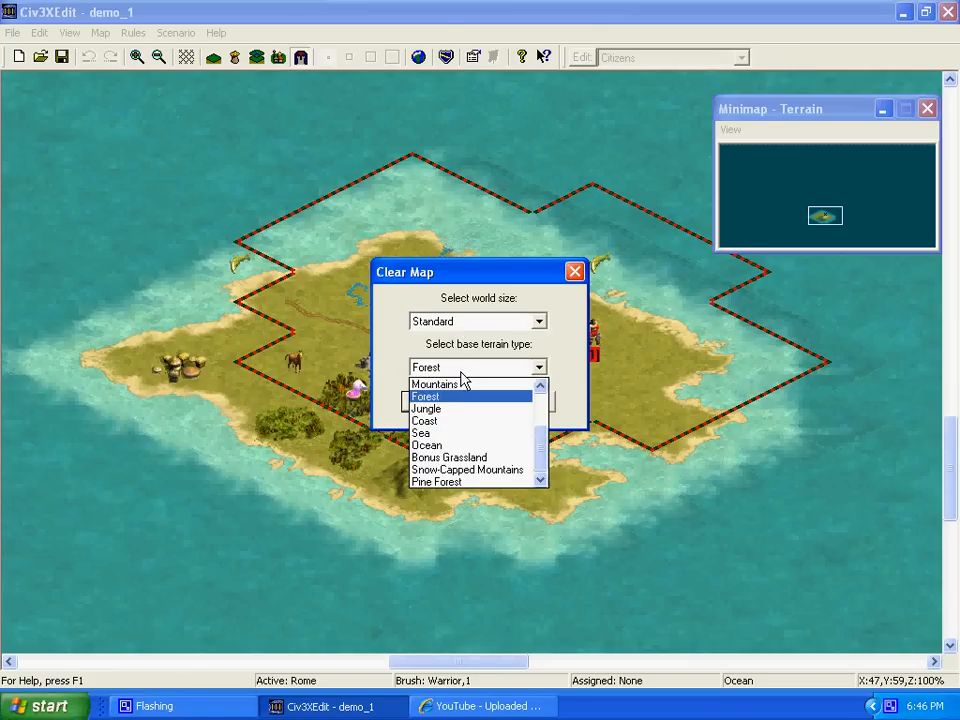
{"action": "mouse_move", "coordinate": [448, 457]}
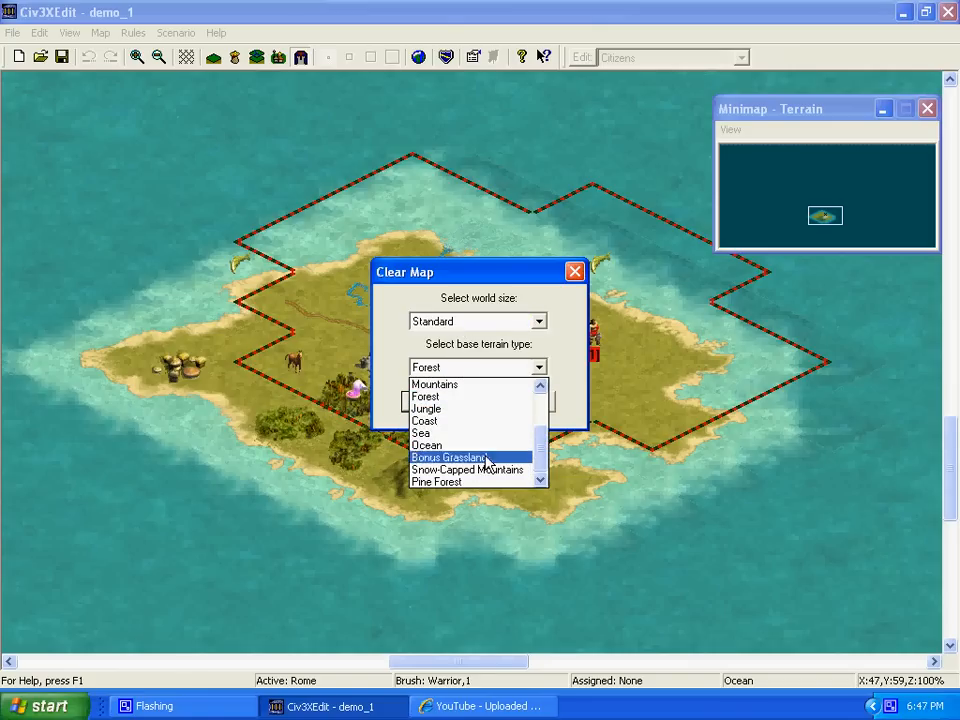
{"action": "left_click", "coordinate": [451, 457]}
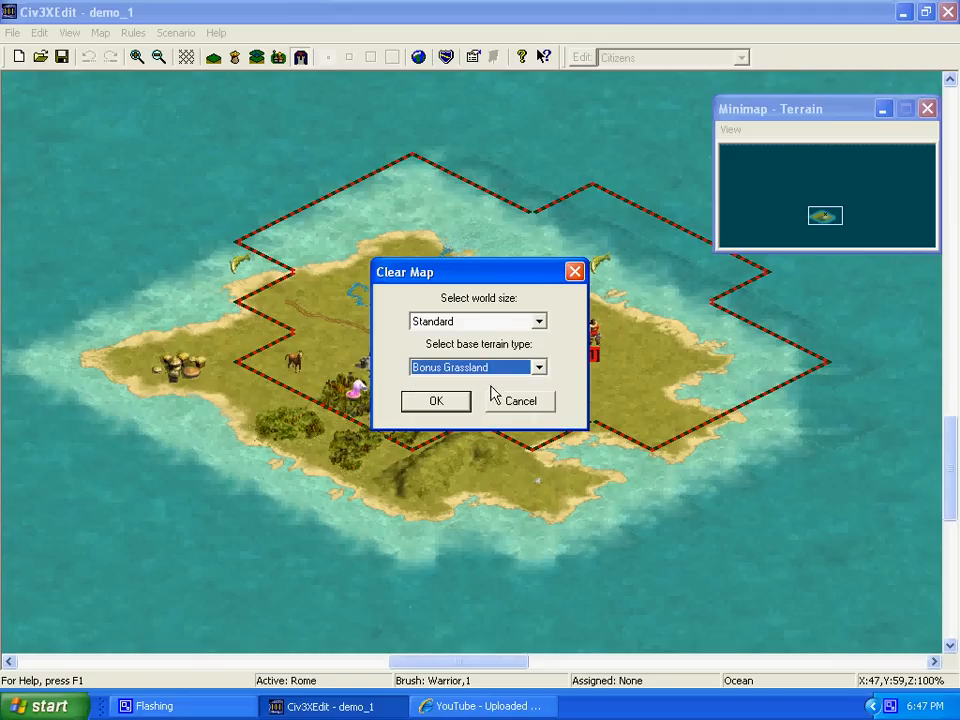
{"action": "left_click", "coordinate": [539, 366]}
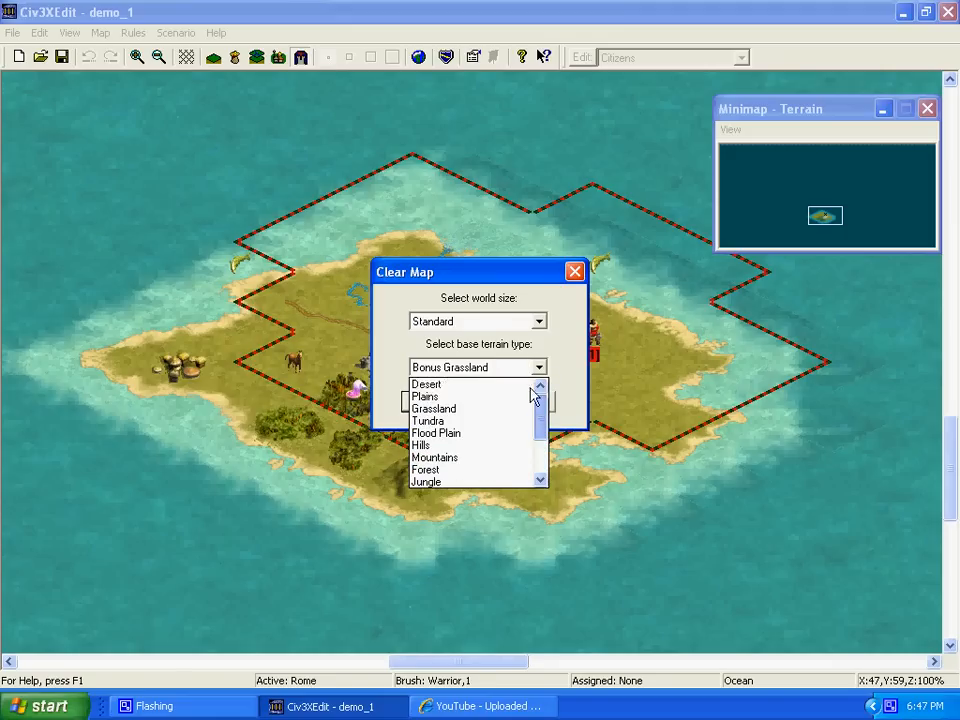
{"action": "left_click", "coordinate": [433, 408]}
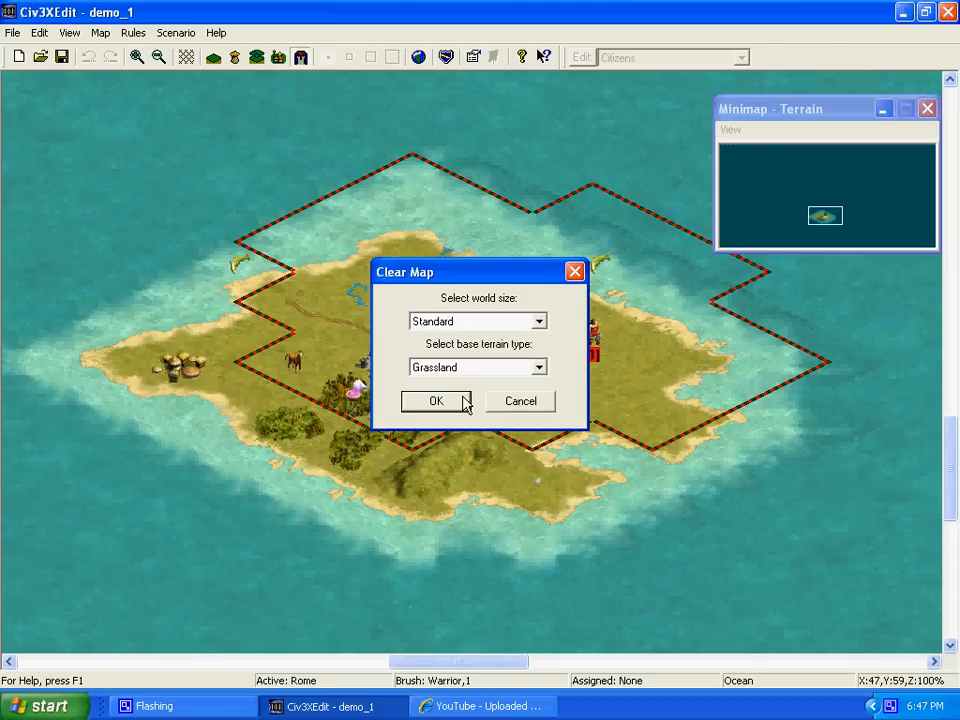
{"action": "left_click", "coordinate": [436, 401]}
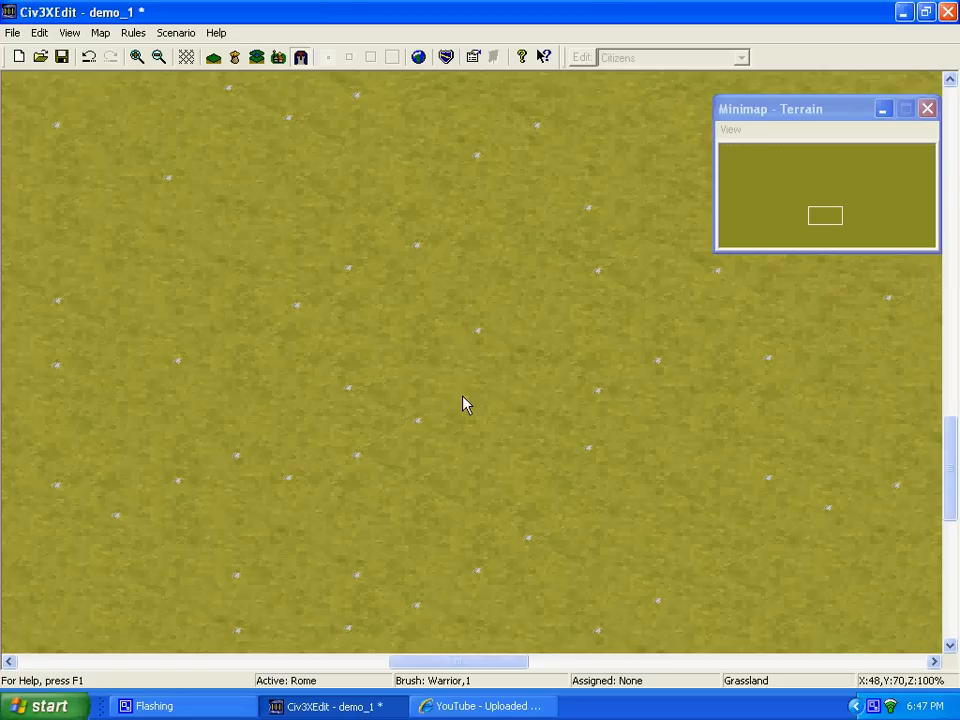
{"action": "mouse_move", "coordinate": [740, 188]}
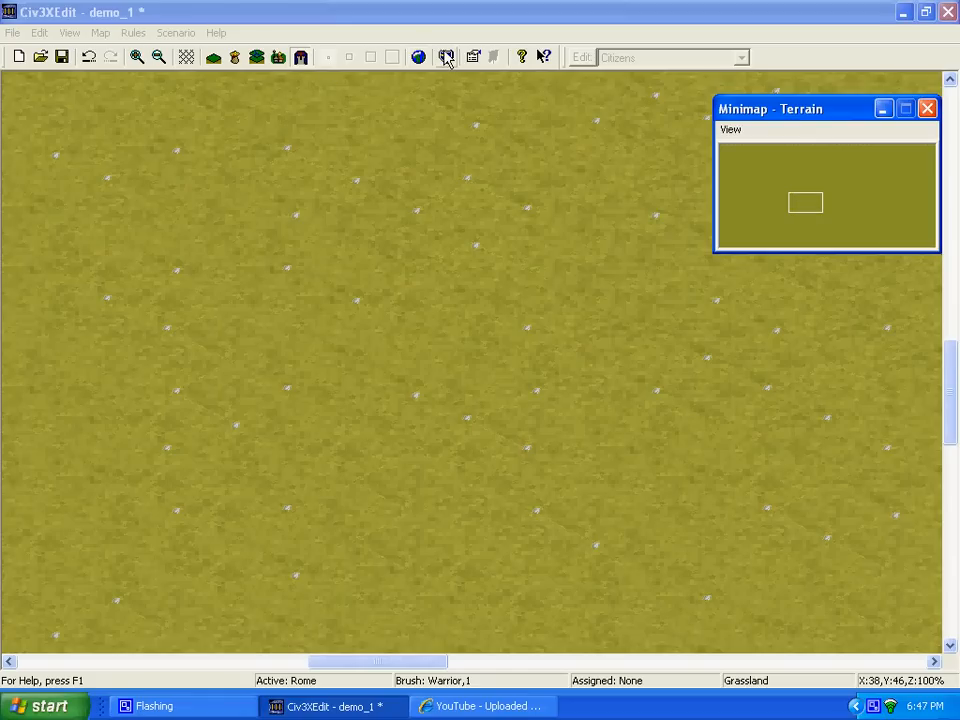
{"action": "mouse_move", "coordinate": [419, 57]}
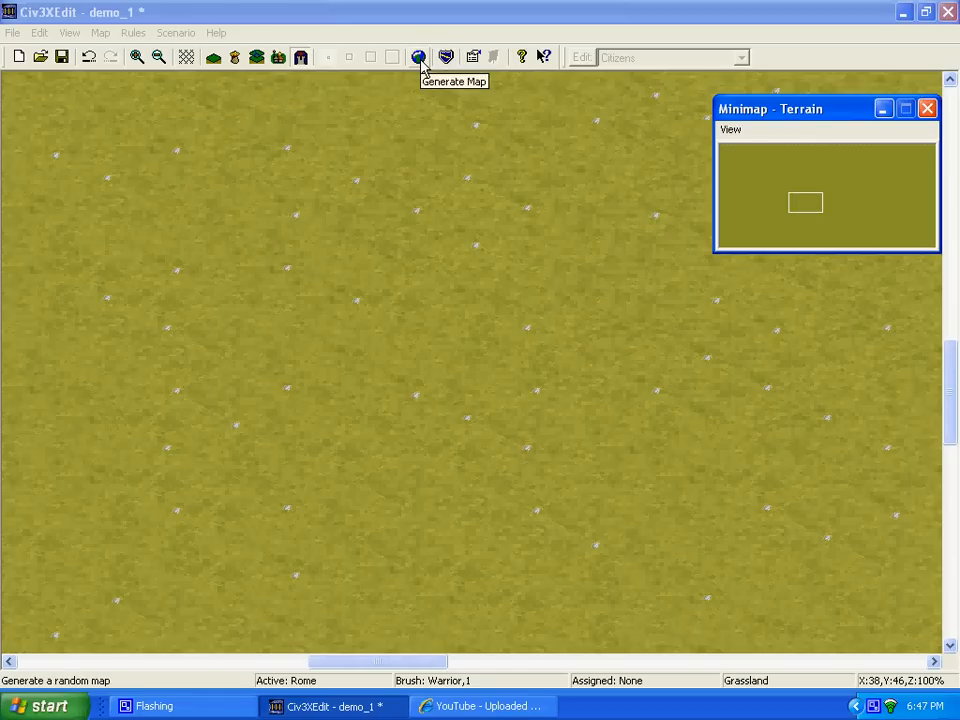
Generate a 130-wide continents world with 70% ocean and both X and Y wrapping
{"action": "left_click", "coordinate": [419, 57]}
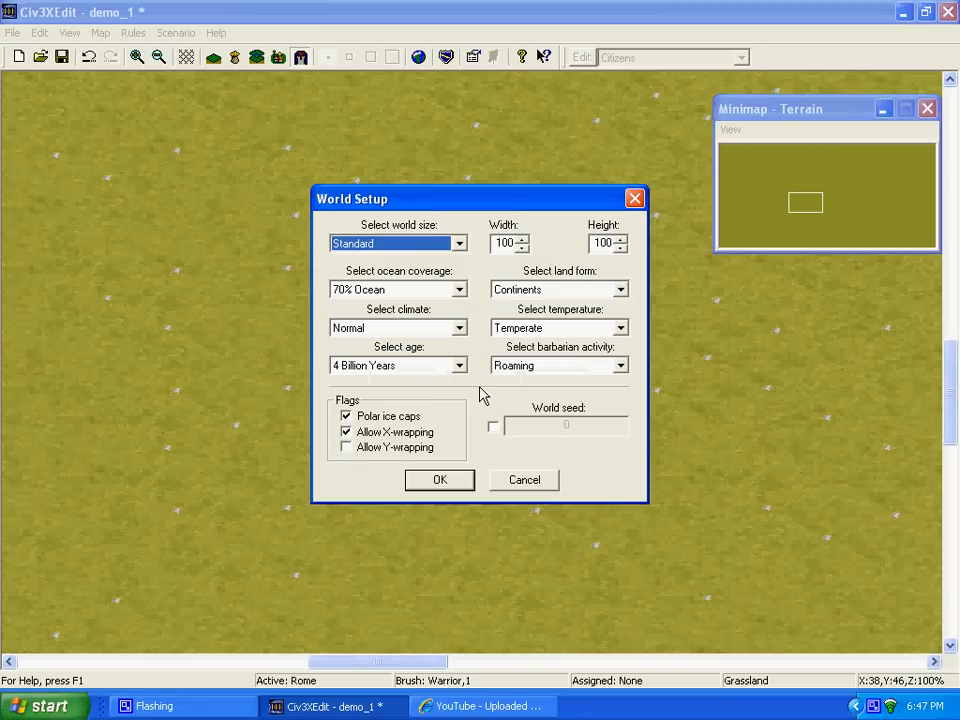
{"action": "mouse_move", "coordinate": [483, 363]}
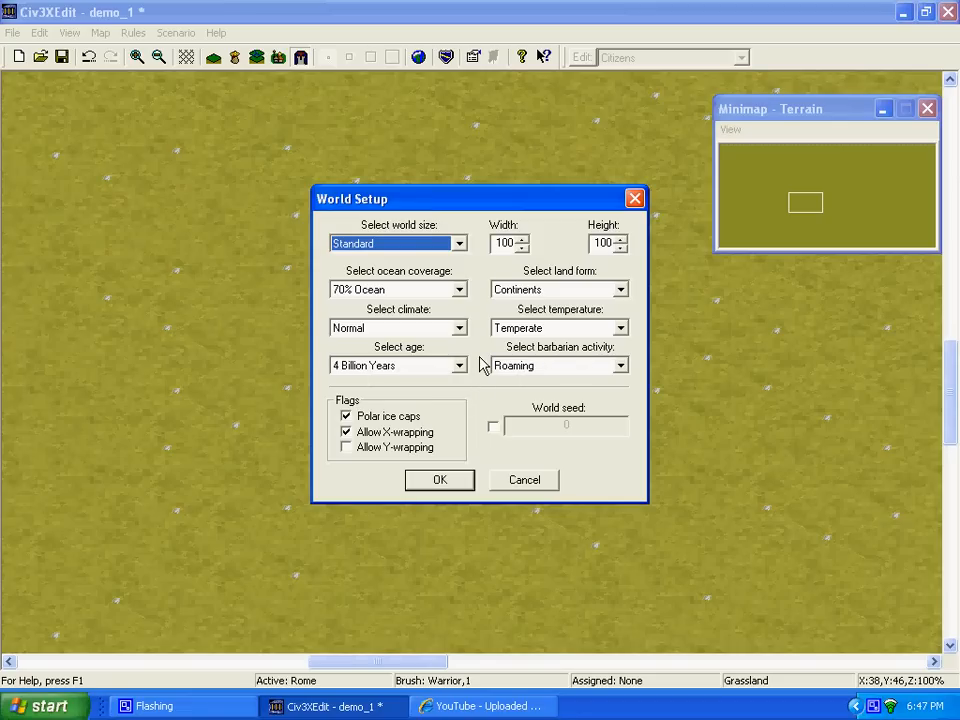
{"action": "left_click", "coordinate": [458, 243]}
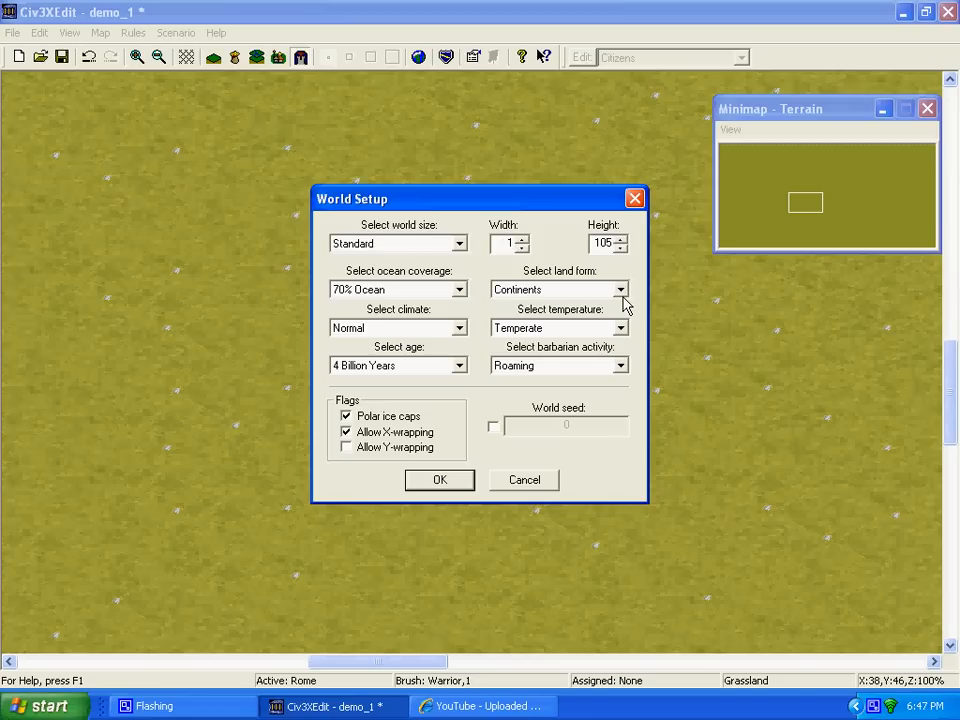
{"action": "type", "text": "130"}
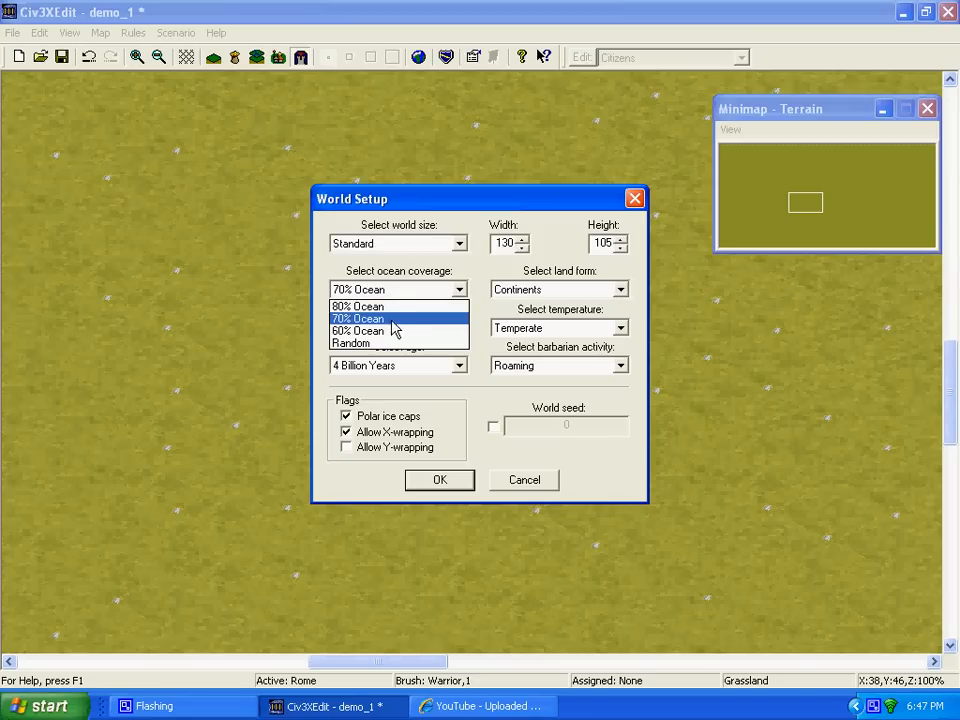
{"action": "left_click", "coordinate": [357, 318]}
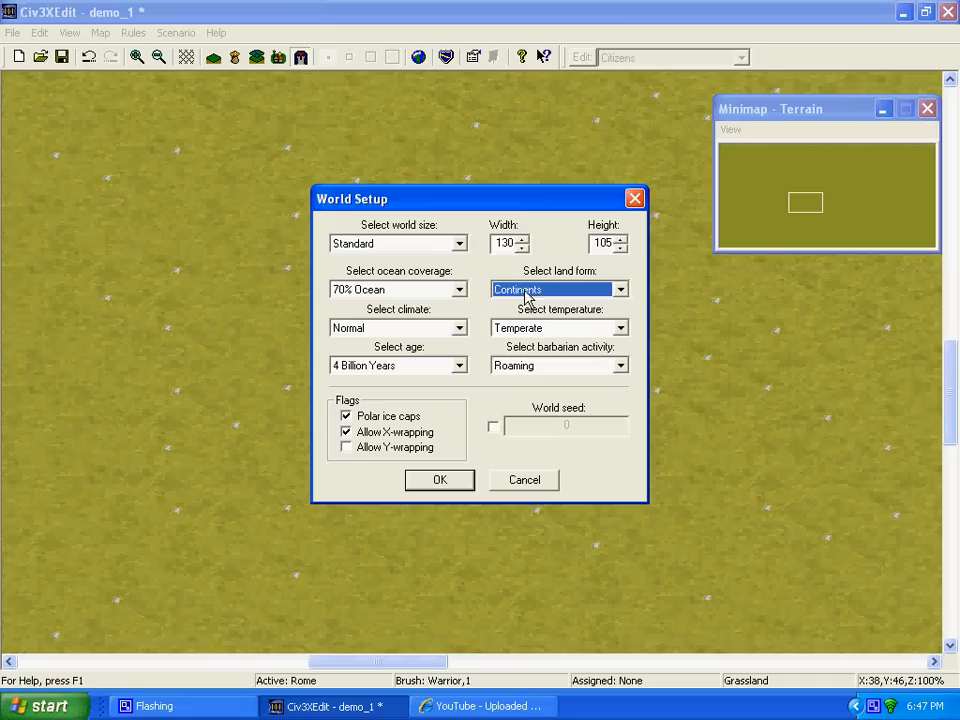
{"action": "left_click", "coordinate": [619, 327]}
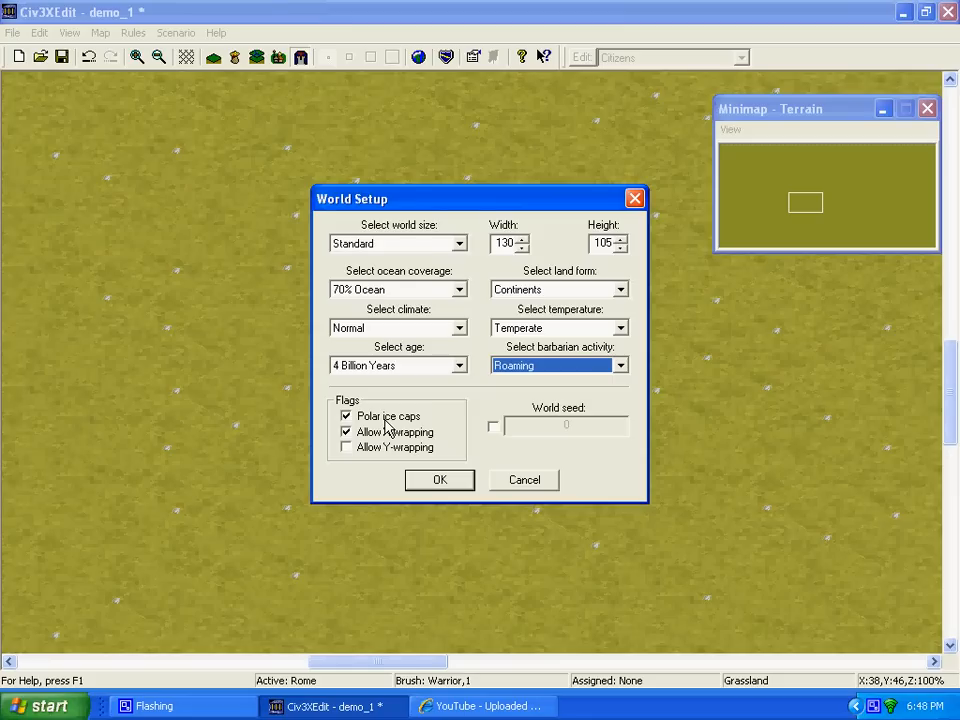
{"action": "mouse_move", "coordinate": [348, 453]}
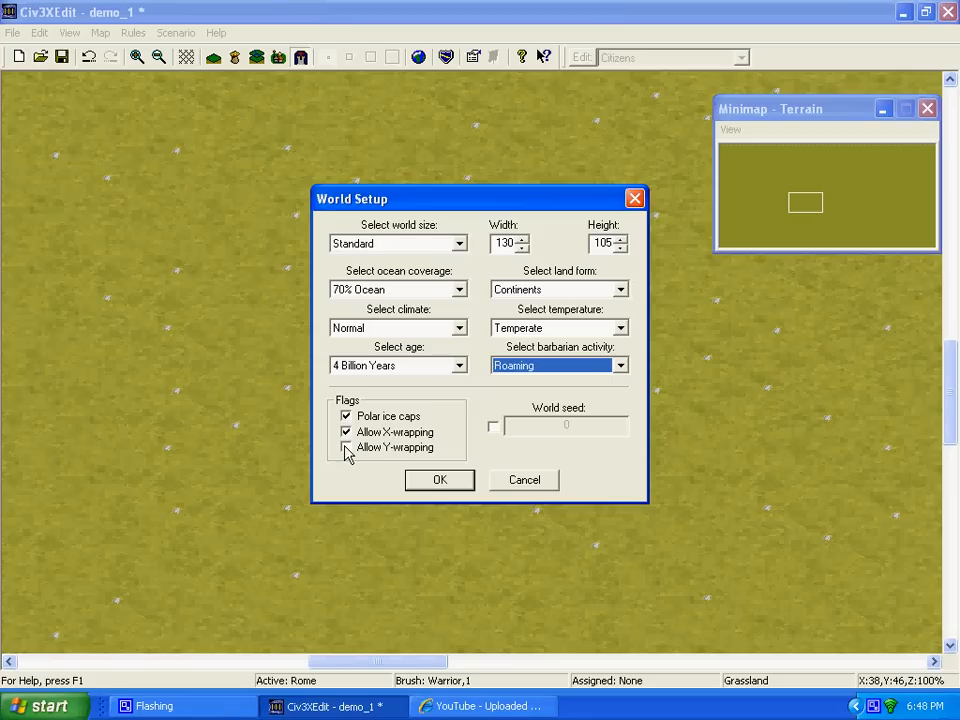
{"action": "left_click", "coordinate": [347, 432]}
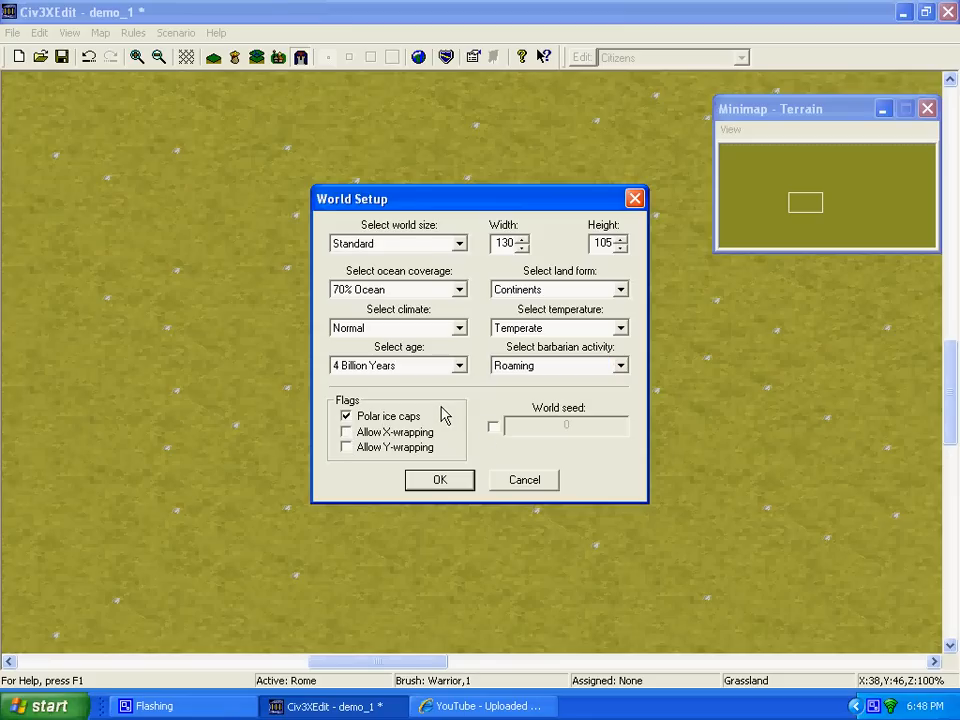
{"action": "mouse_move", "coordinate": [436, 430]}
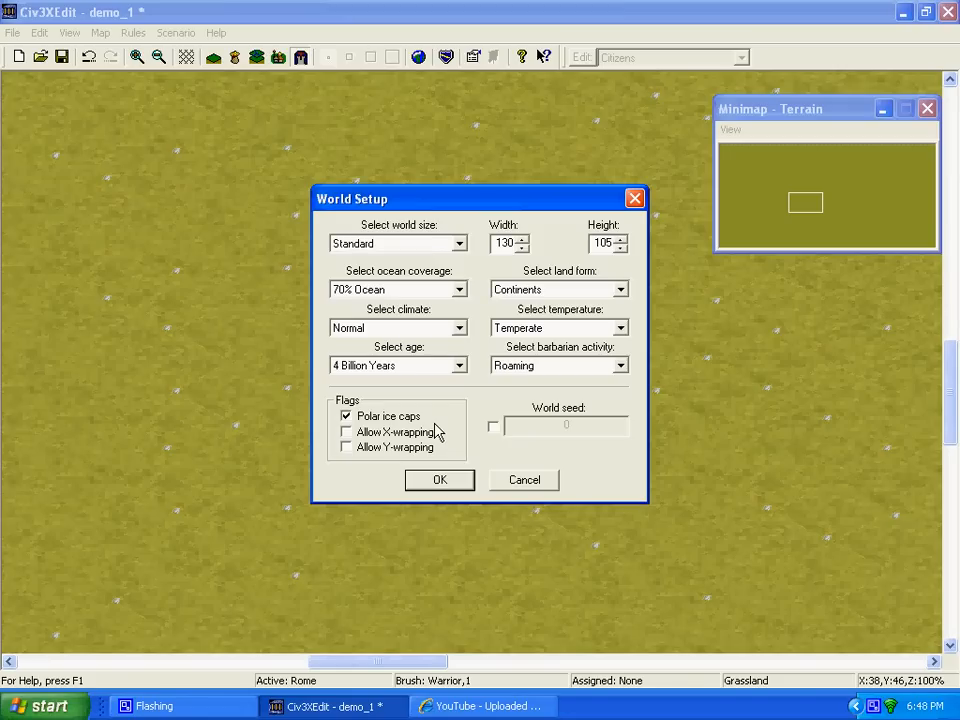
{"action": "mouse_move", "coordinate": [350, 443]}
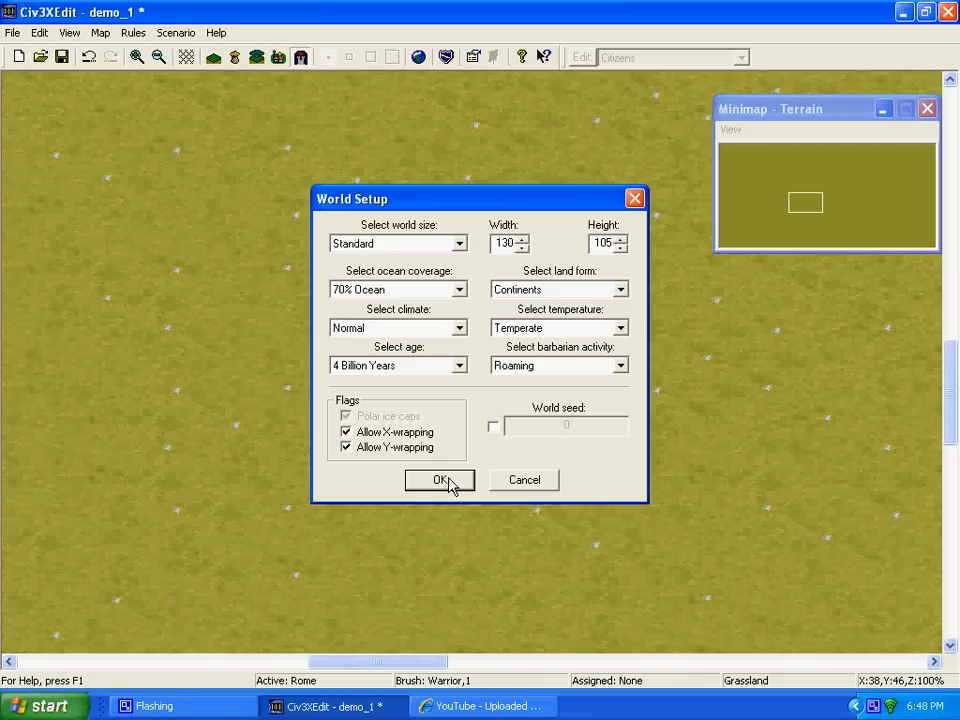
{"action": "left_click", "coordinate": [439, 480]}
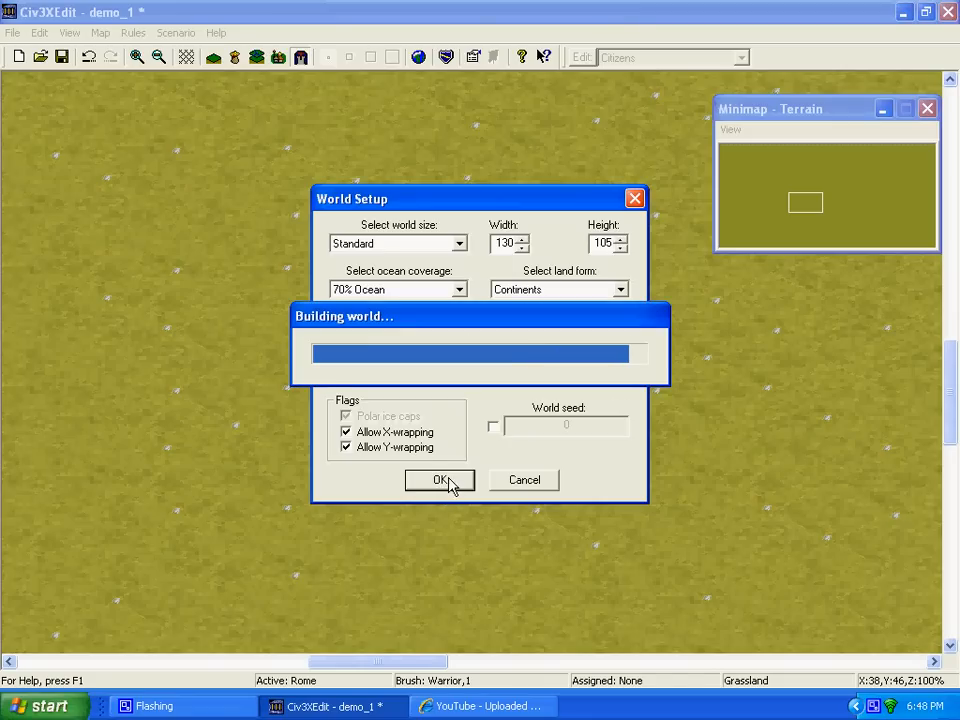
Let the world build finish and look over the new continents, forests, mountains and rivers
{"action": "left_click", "coordinate": [439, 480]}
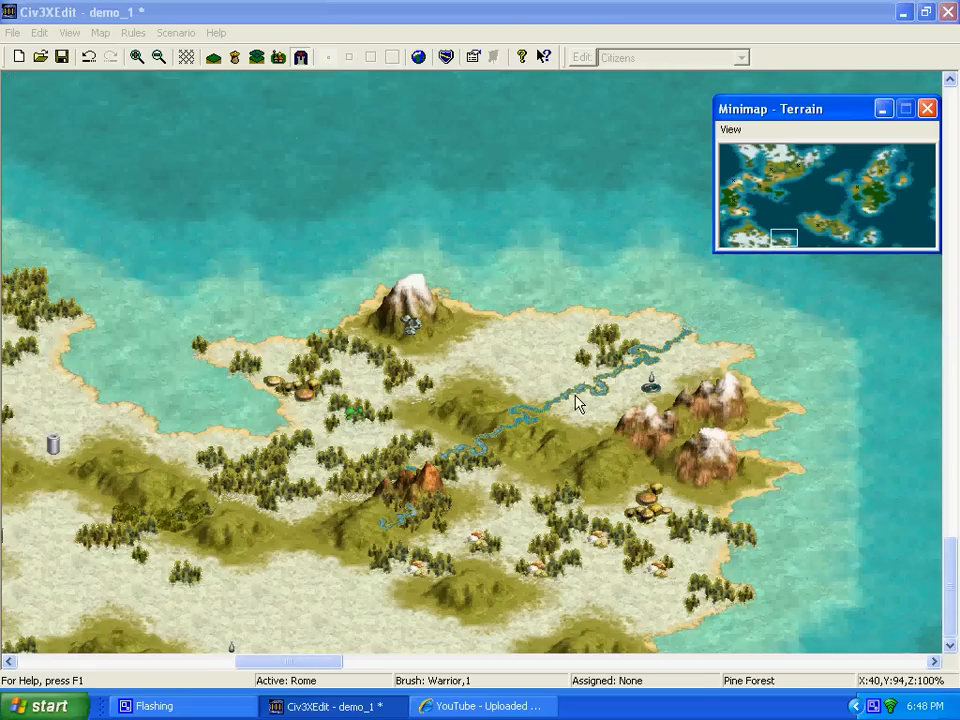
{"action": "mouse_move", "coordinate": [775, 190]}
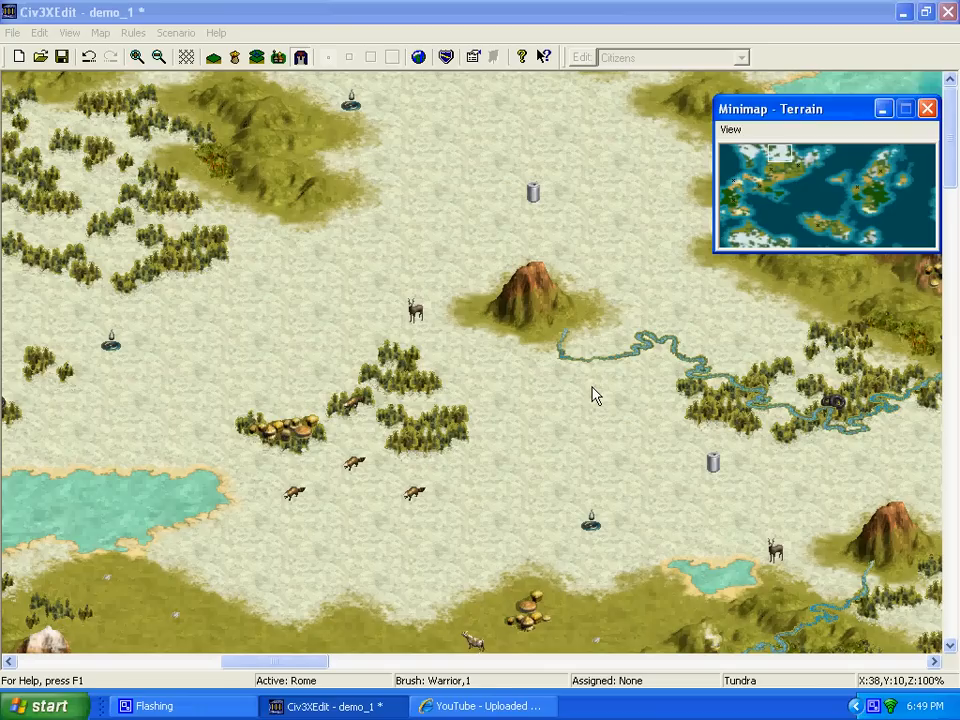
{"action": "mouse_move", "coordinate": [280, 48]}
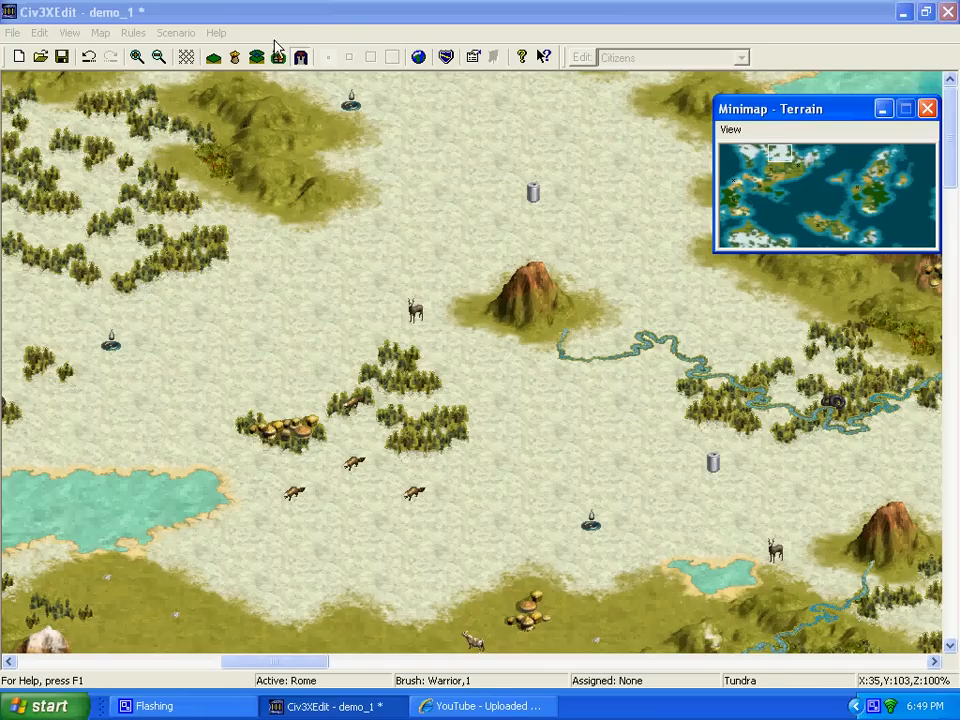
{"action": "left_click", "coordinate": [99, 32]}
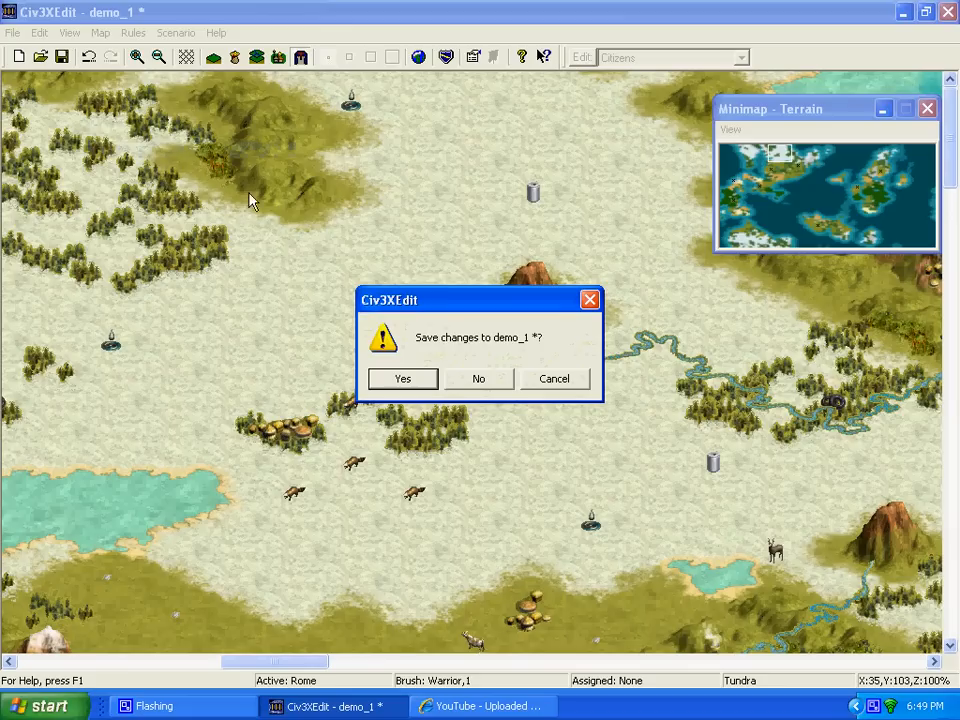
{"action": "left_click", "coordinate": [478, 378]}
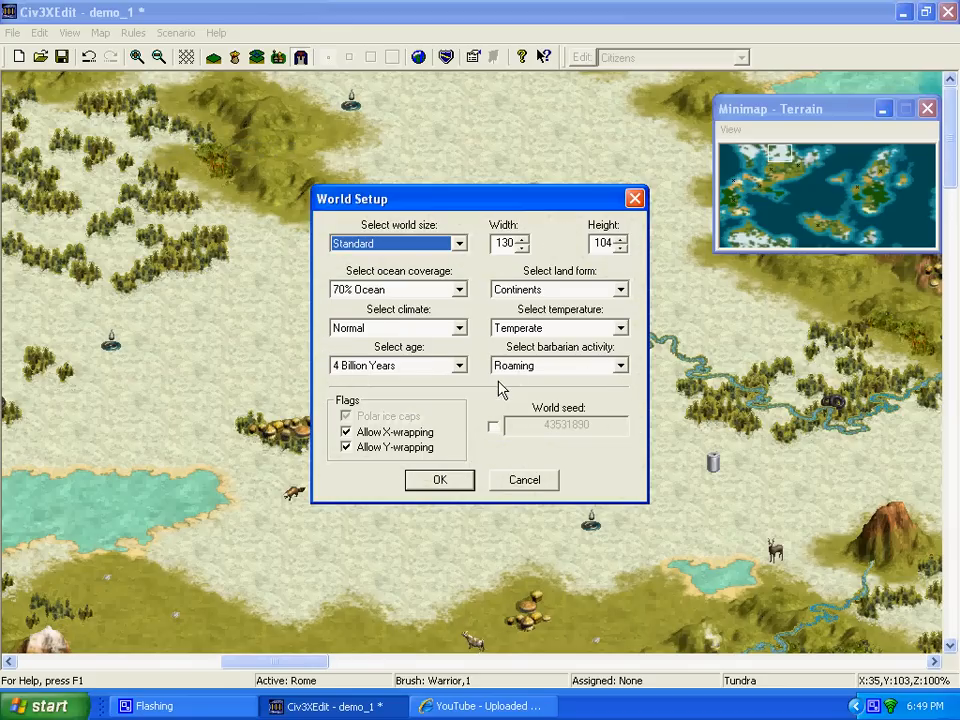
{"action": "mouse_move", "coordinate": [393, 448]}
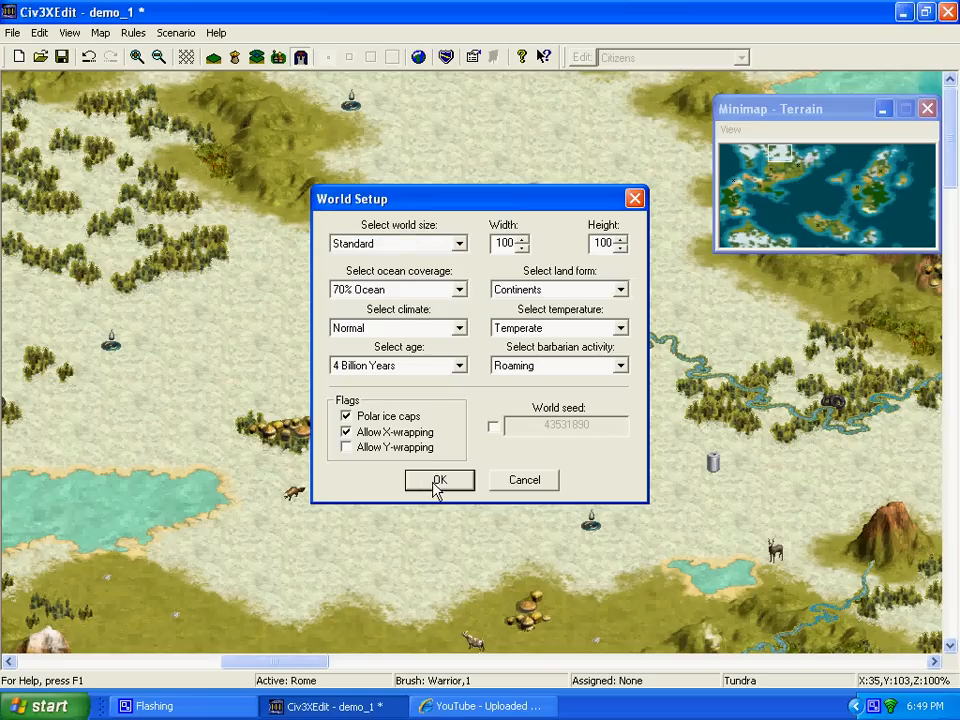
{"action": "left_click", "coordinate": [438, 480]}
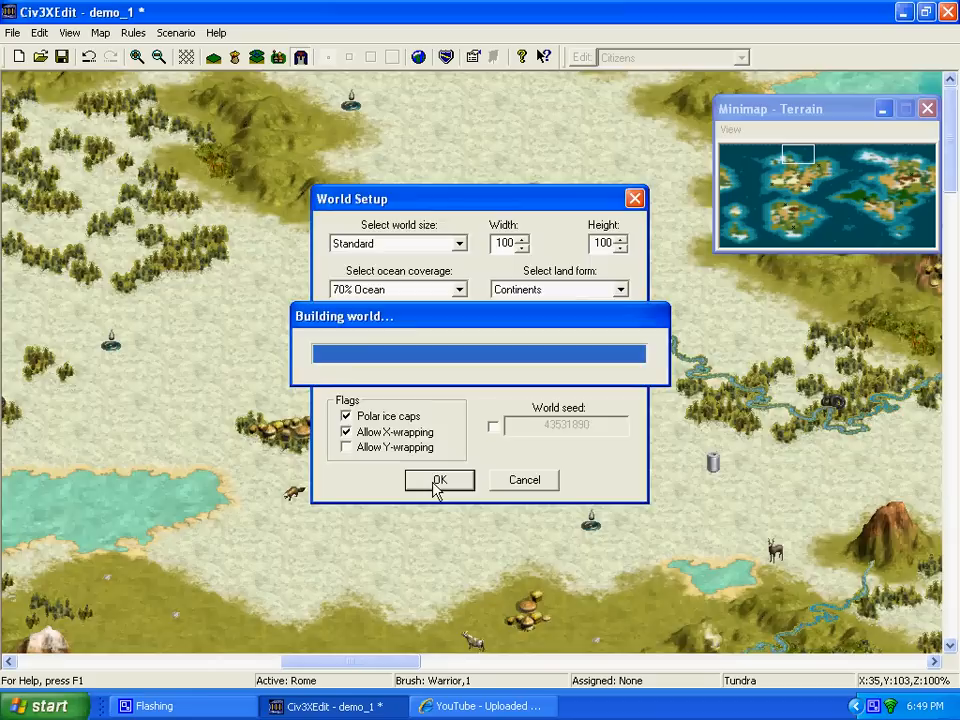
{"action": "left_click", "coordinate": [439, 480]}
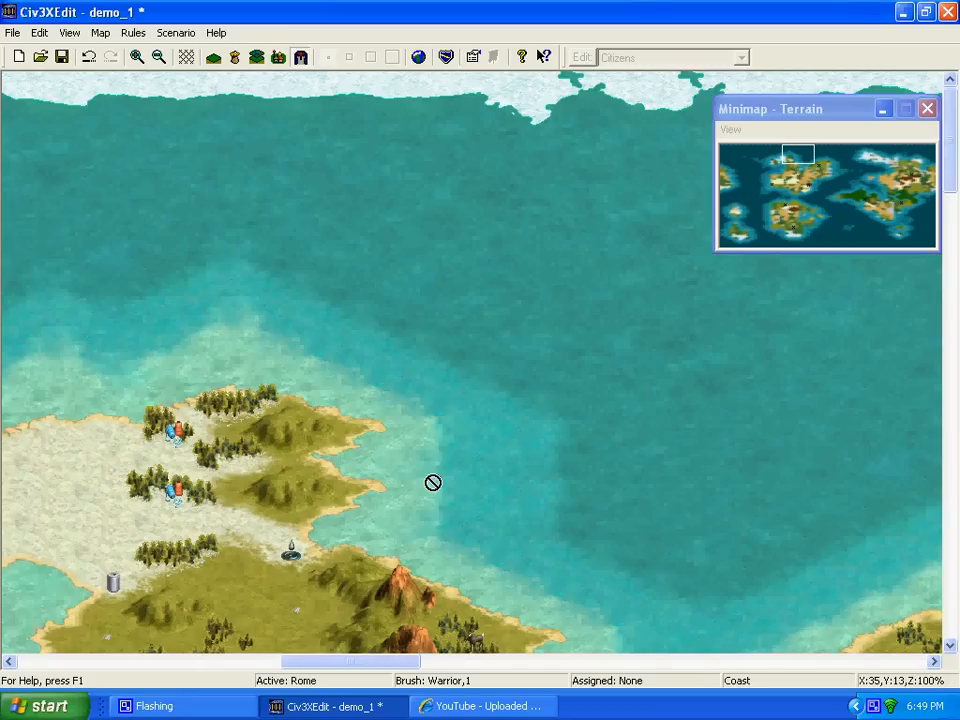
{"action": "mouse_move", "coordinate": [603, 316]}
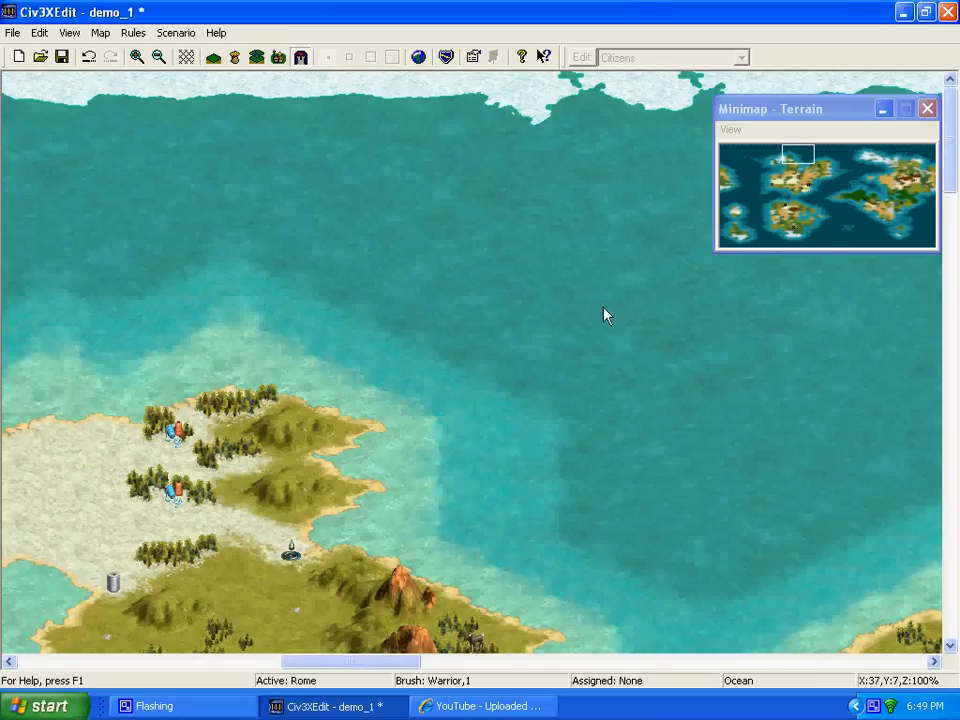
Survey the inland river-and-hills and jungle coast regions using the minimap
{"action": "left_click", "coordinate": [778, 190]}
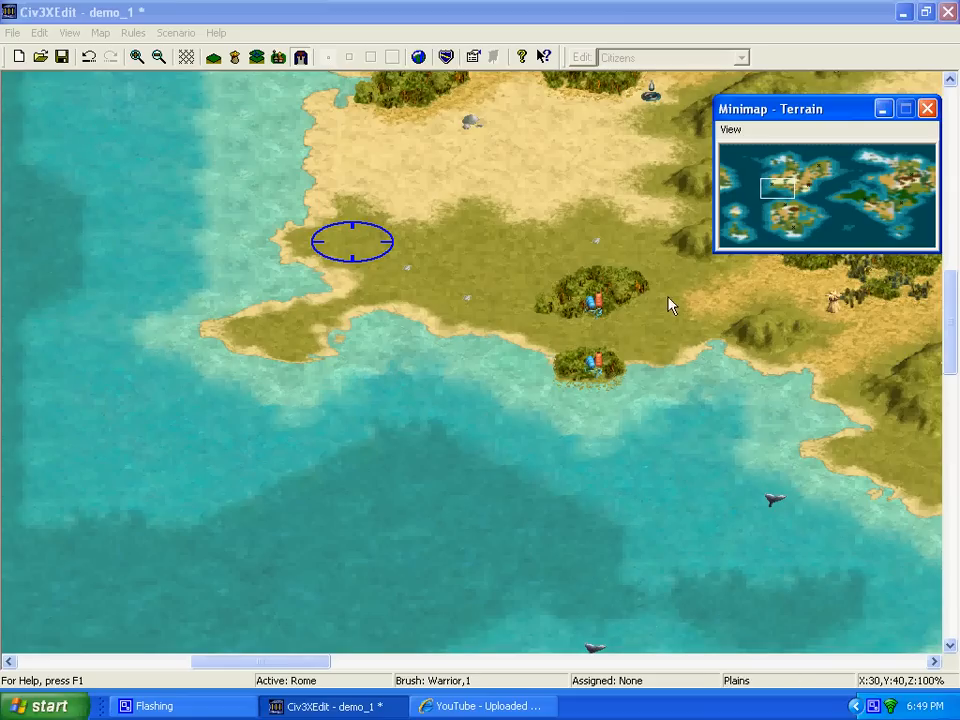
{"action": "left_click", "coordinate": [793, 218]}
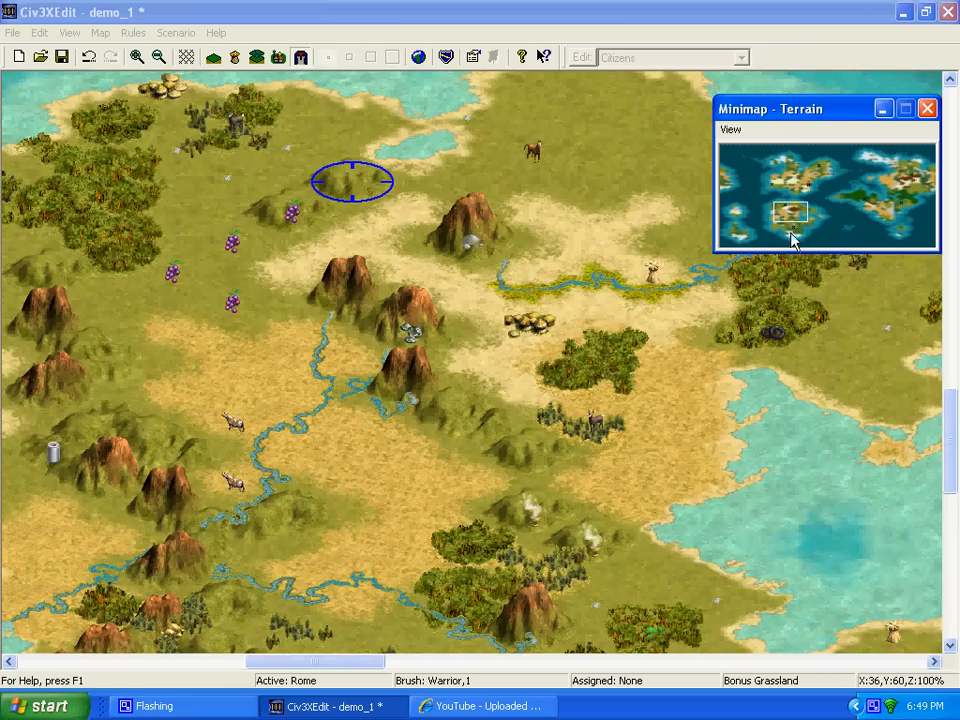
{"action": "left_click", "coordinate": [860, 204]}
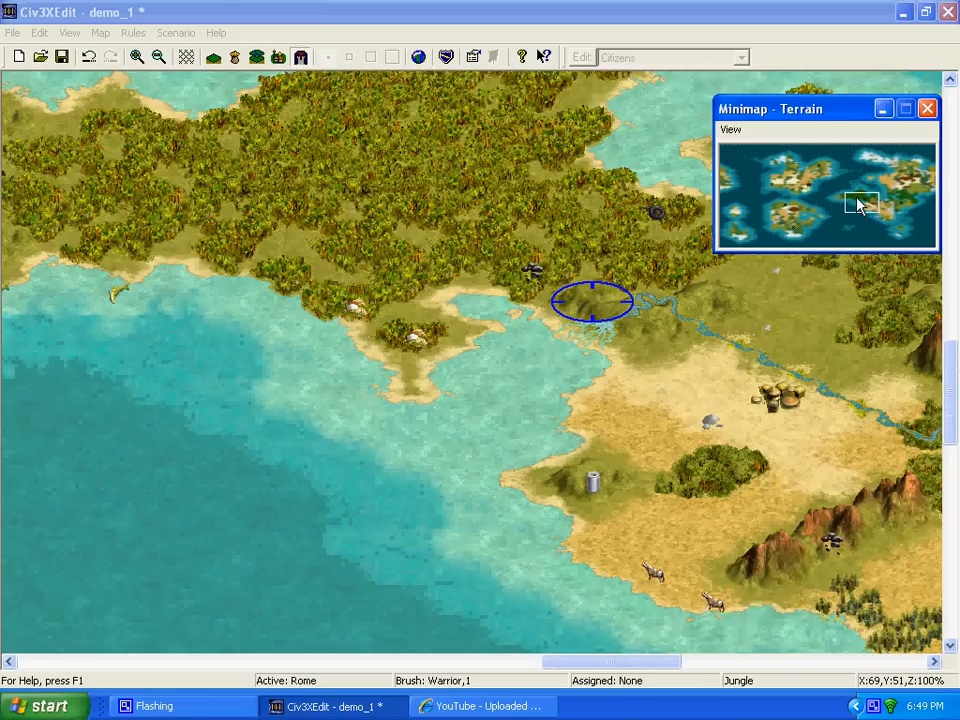
{"action": "left_click", "coordinate": [175, 32]}
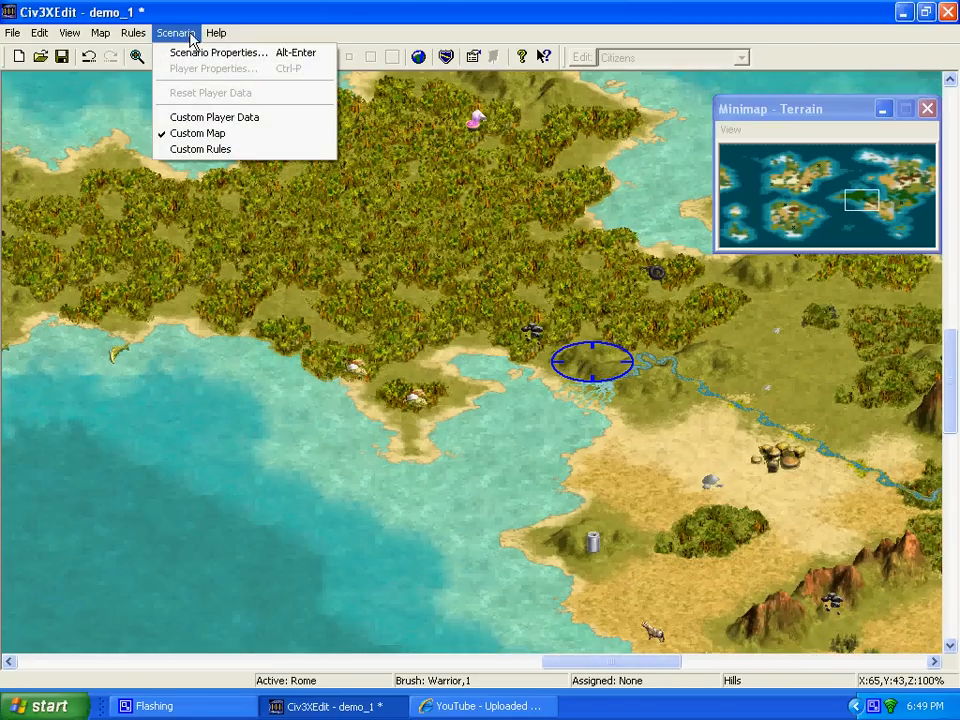
Redistribute all starting locations across the map, confirming the erase
{"action": "left_click", "coordinate": [100, 33]}
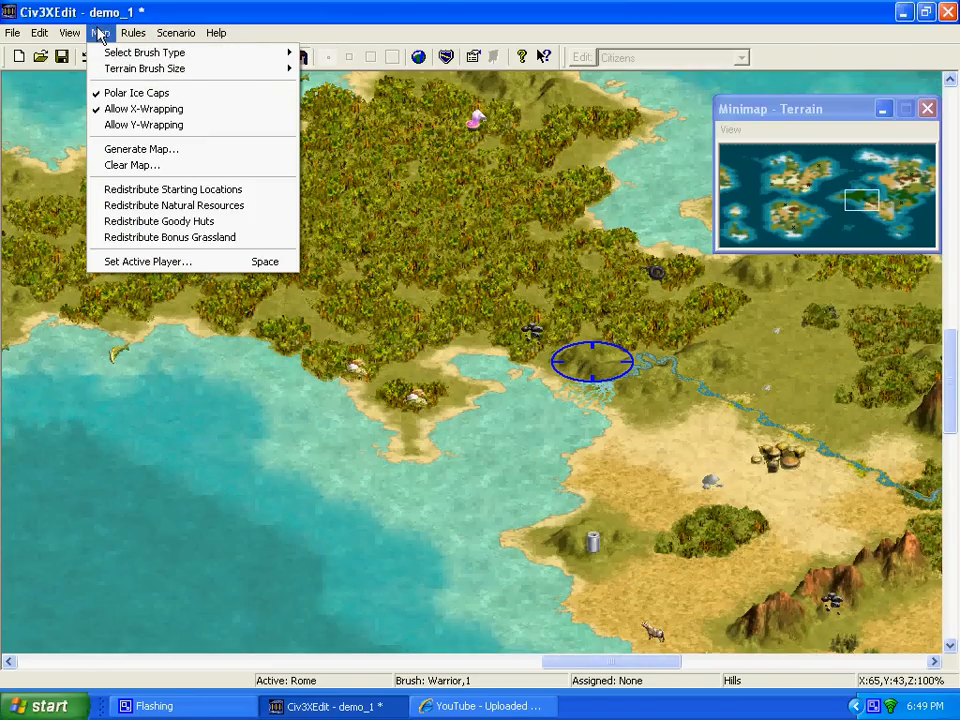
{"action": "mouse_move", "coordinate": [185, 189]}
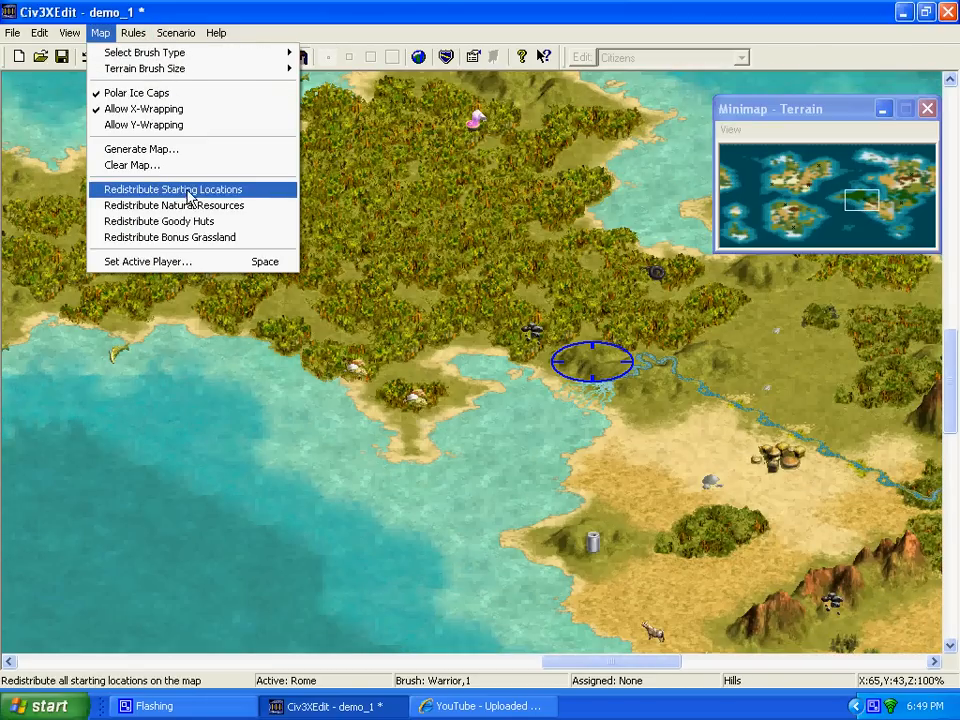
{"action": "left_click", "coordinate": [172, 189]}
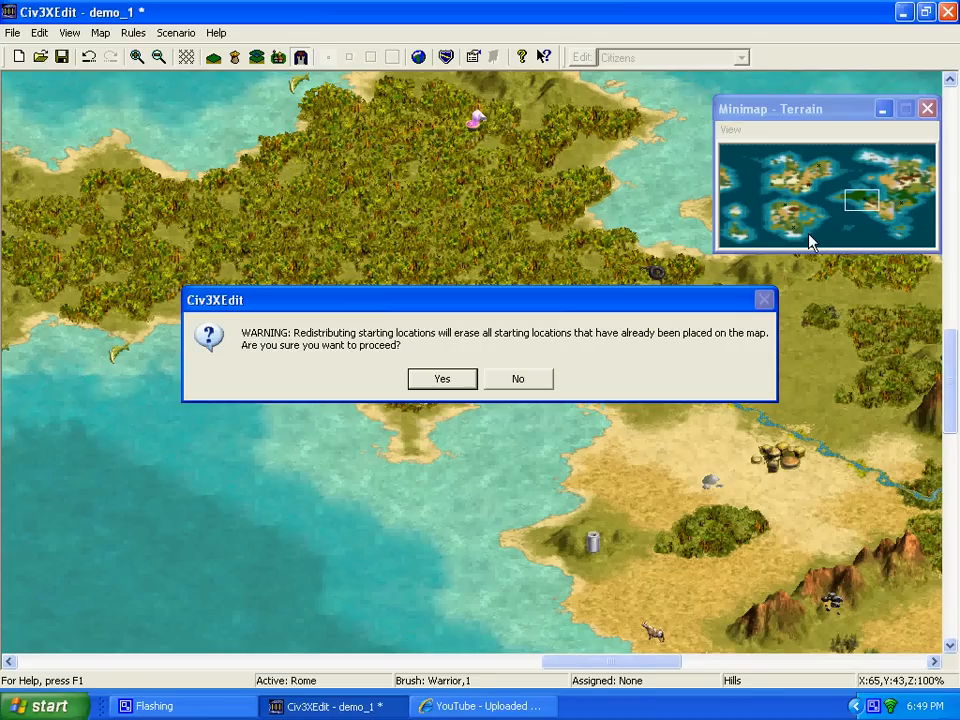
{"action": "left_click", "coordinate": [441, 378]}
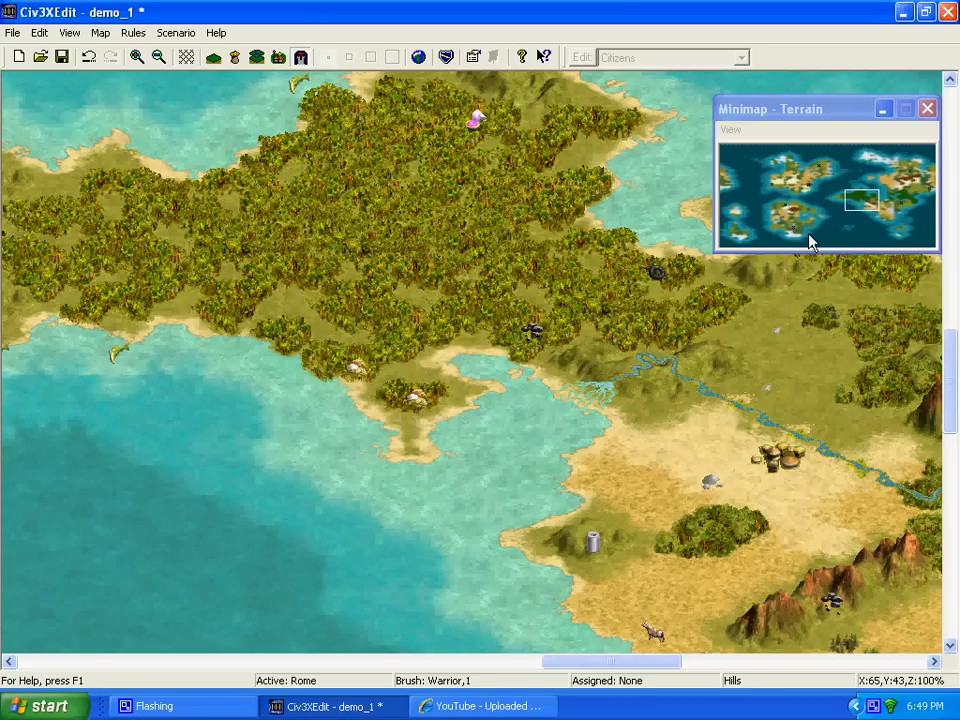
{"action": "left_click", "coordinate": [835, 167]}
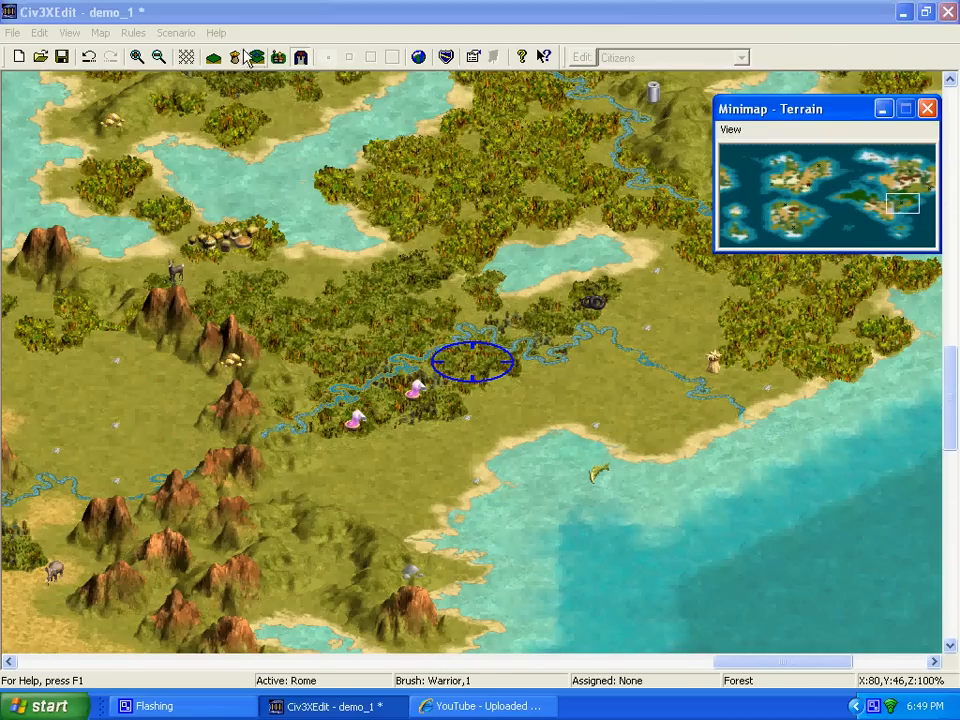
Redistribute the bonus grassland tiles across the map
{"action": "left_click", "coordinate": [99, 33]}
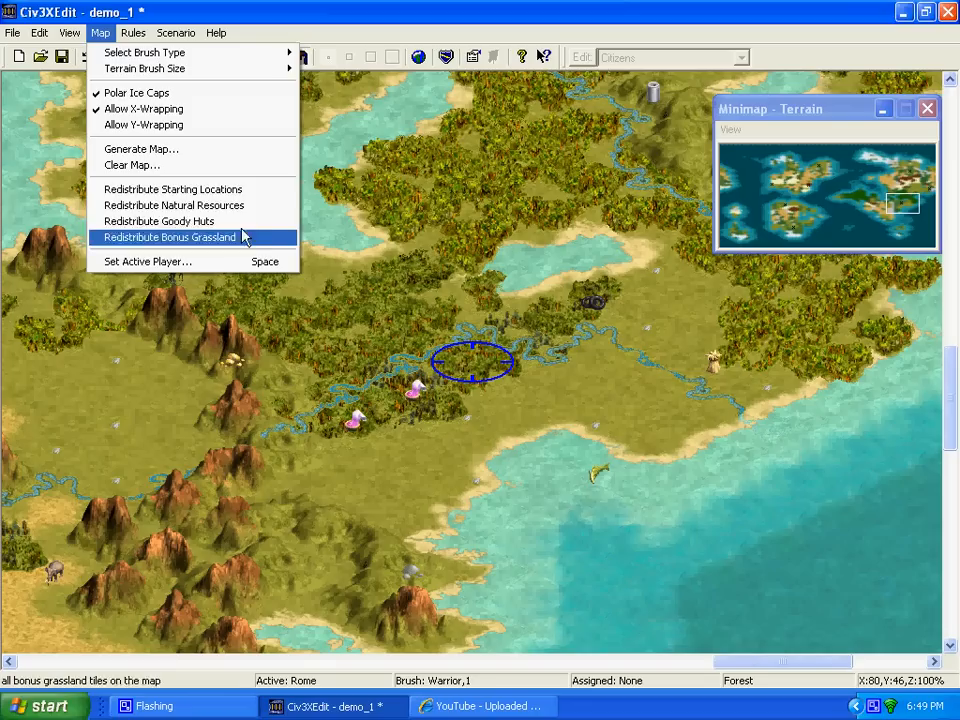
{"action": "left_click", "coordinate": [170, 237]}
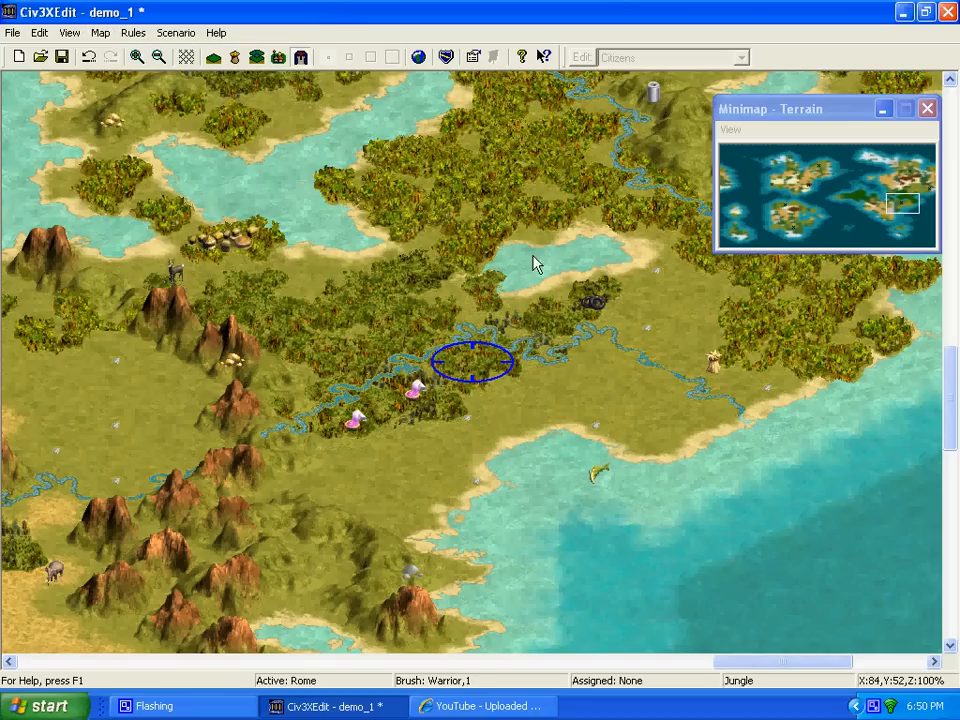
{"action": "mouse_move", "coordinate": [585, 318]}
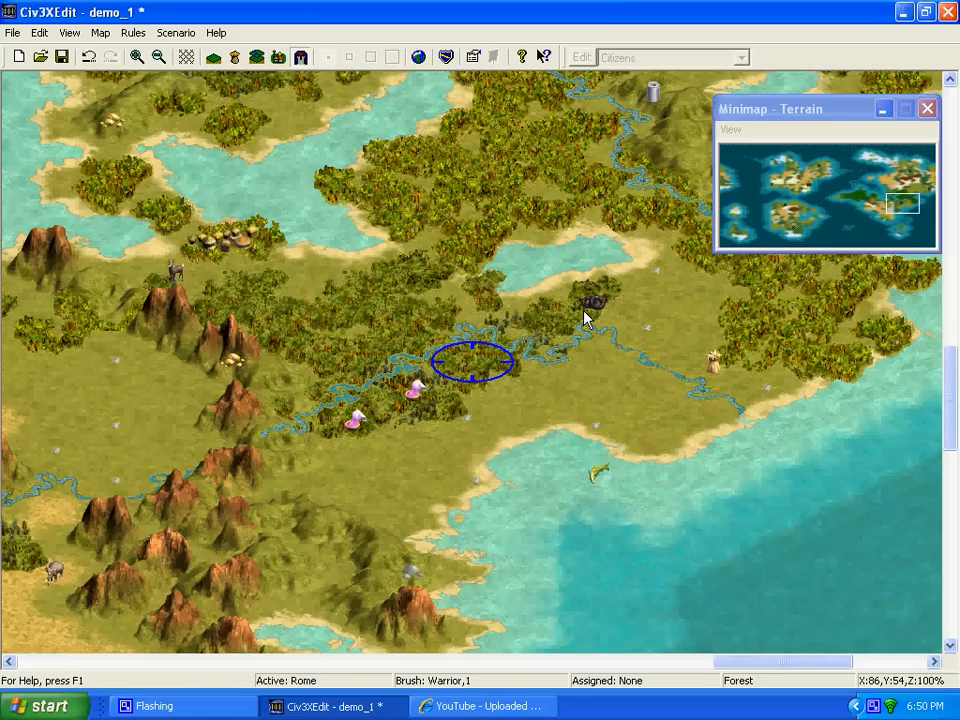
{"action": "mouse_move", "coordinate": [578, 313]}
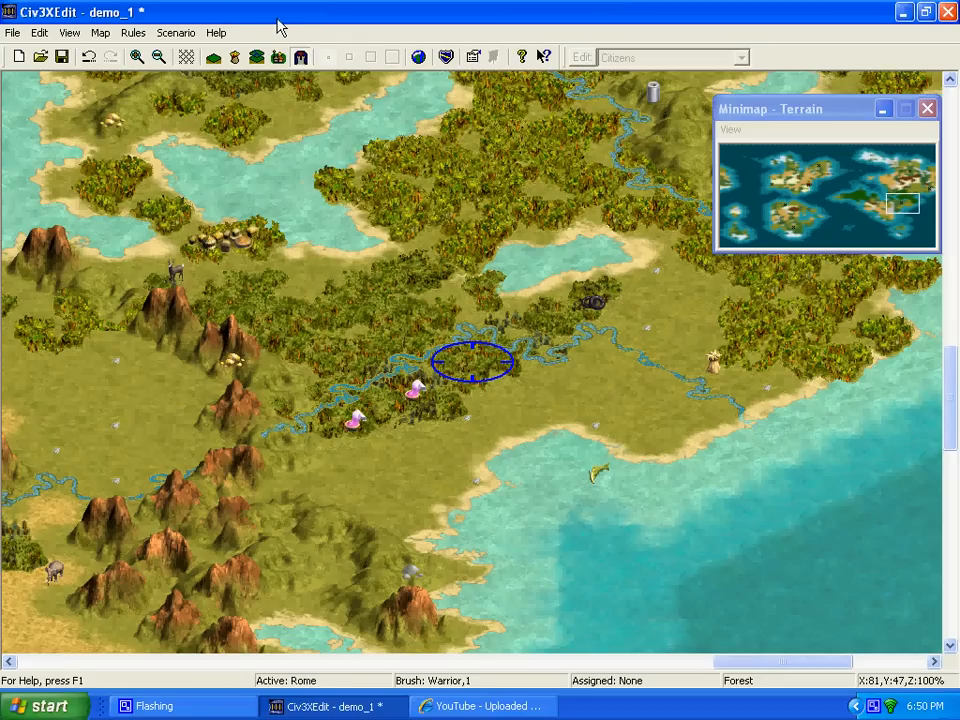
{"action": "mouse_move", "coordinate": [176, 33]}
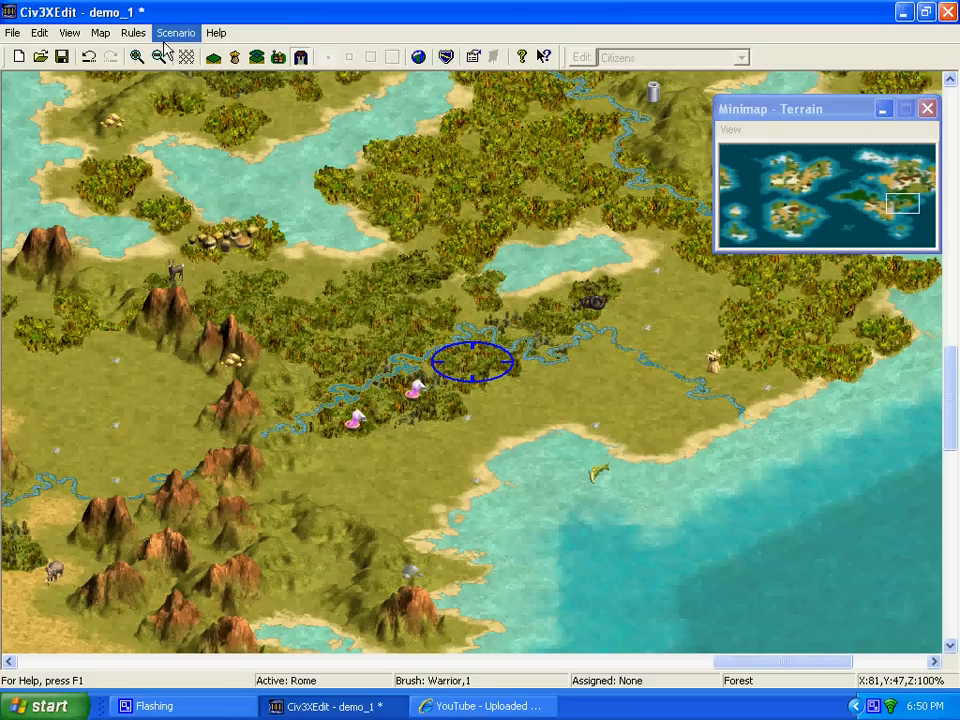
{"action": "left_click", "coordinate": [175, 33]}
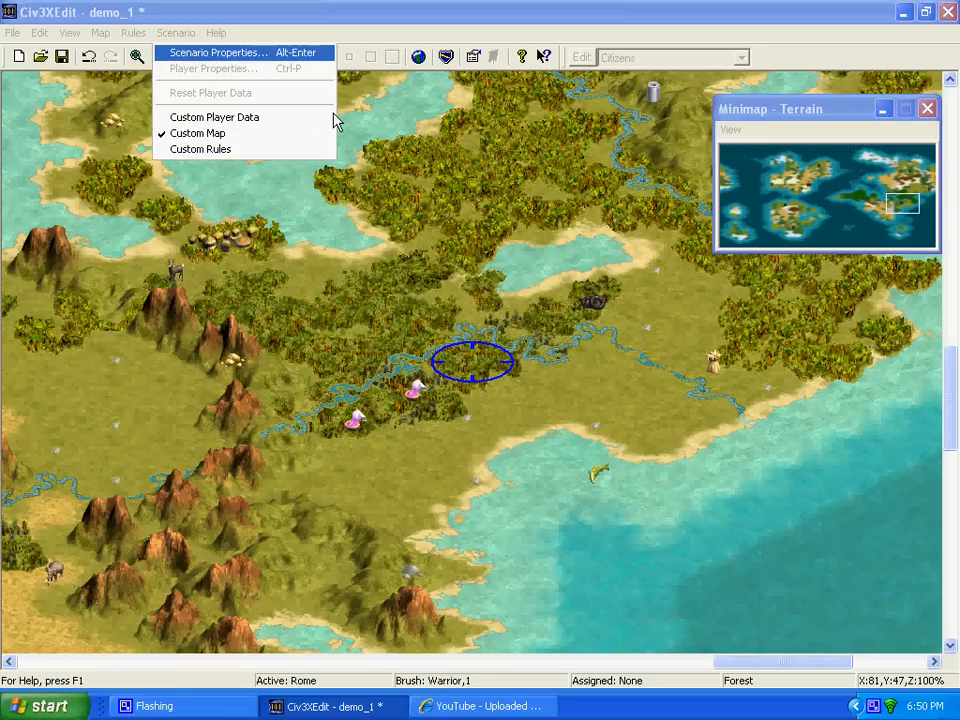
Title the scenario 'Bob' and set the number of players to 12
{"action": "left_click", "coordinate": [217, 52]}
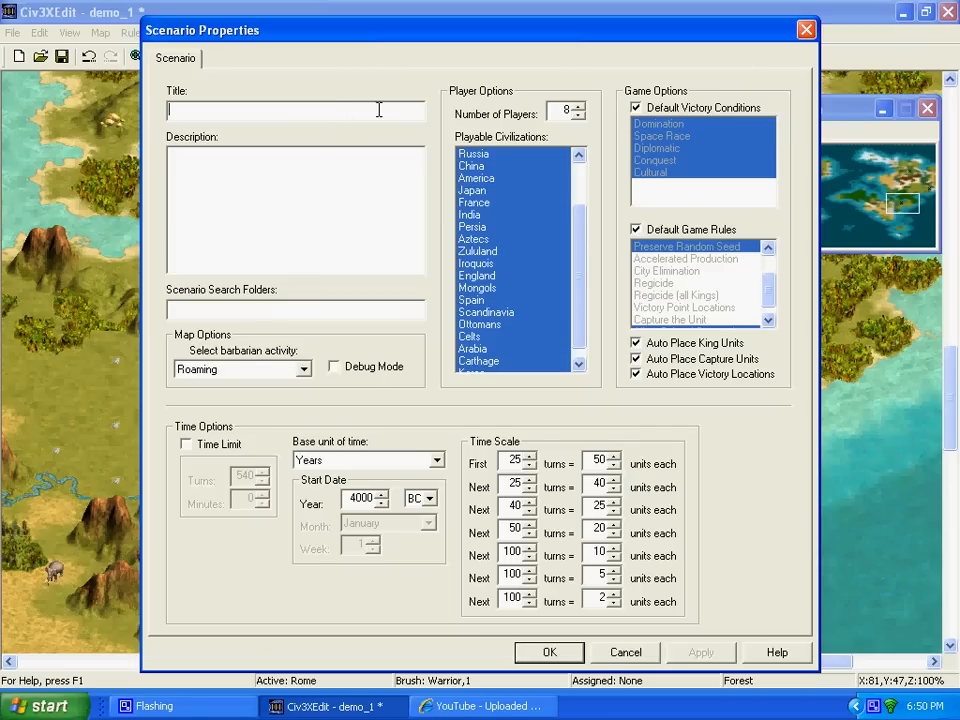
{"action": "type", "text": "B"}
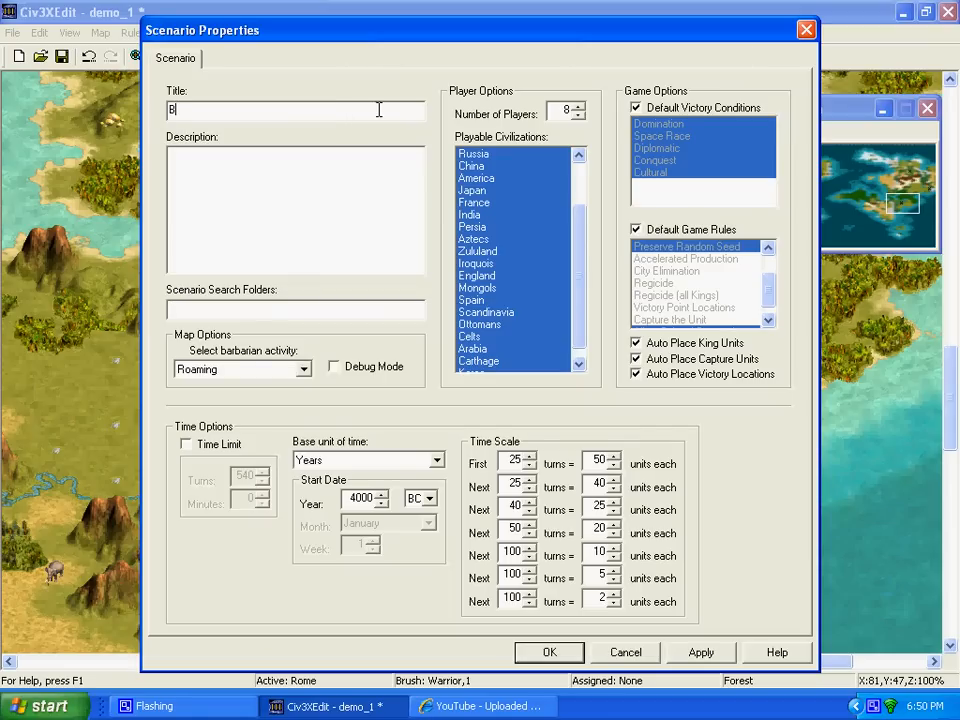
{"action": "type", "text": "ob"}
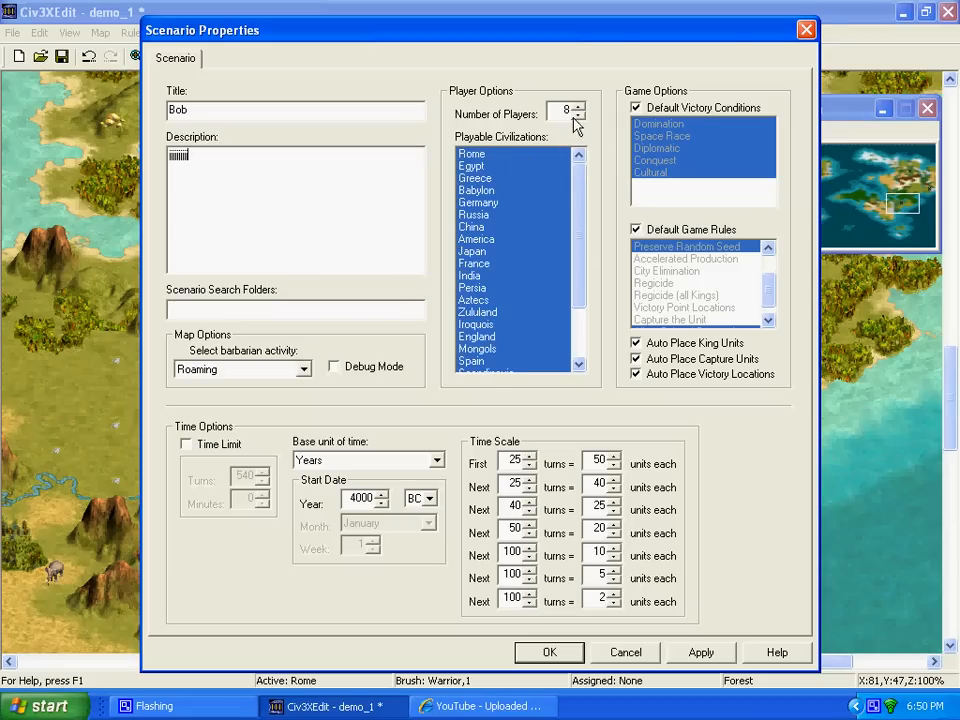
{"action": "mouse_move", "coordinate": [633, 165]}
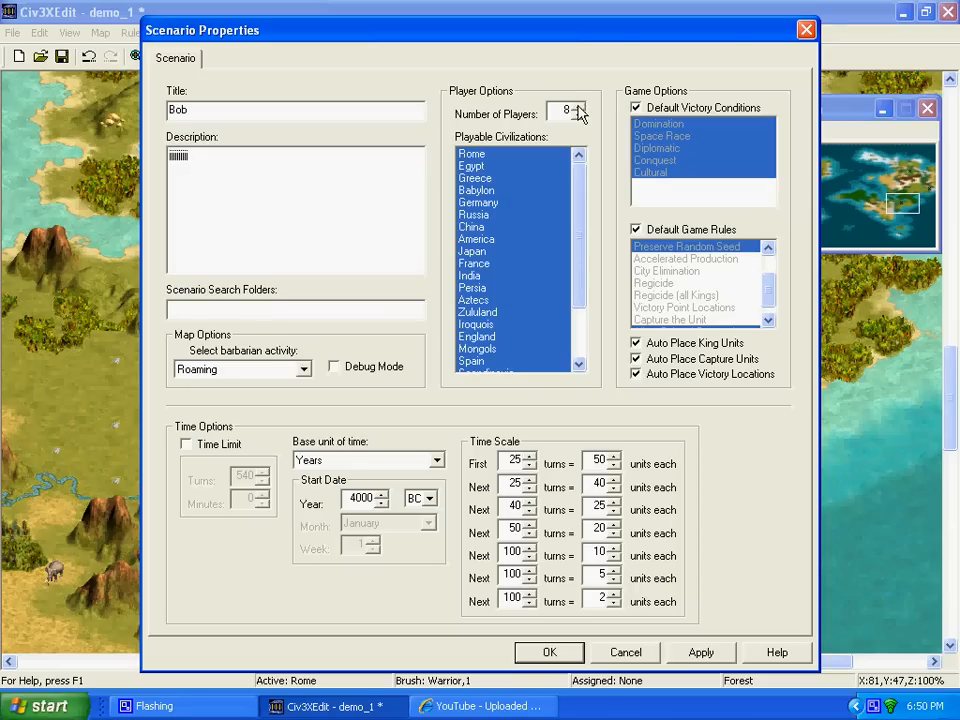
{"action": "left_click", "coordinate": [580, 108]}
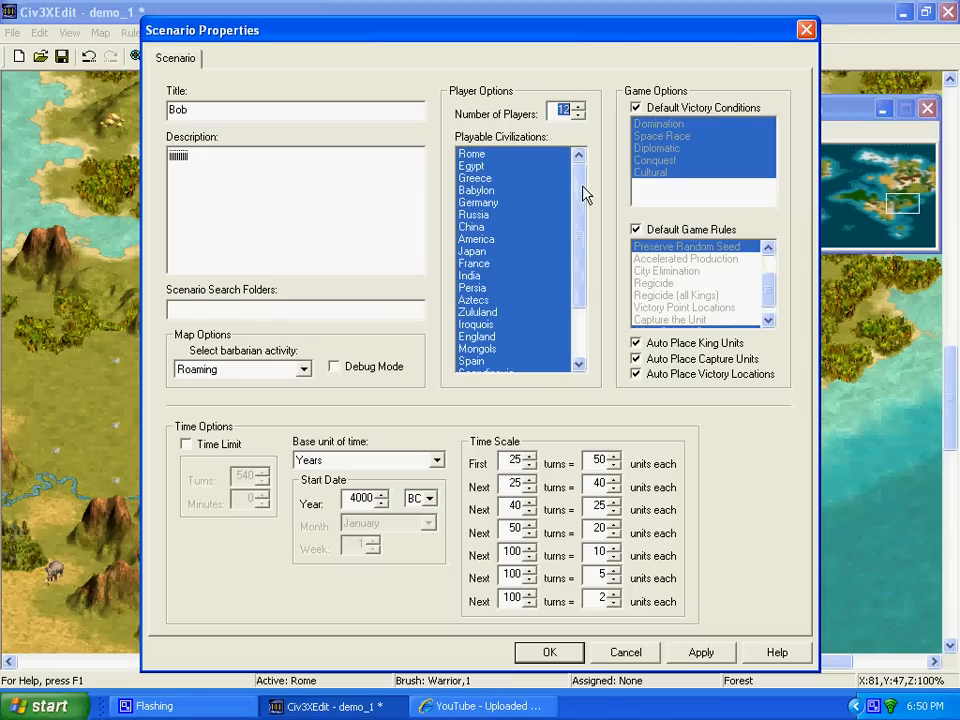
{"action": "scroll", "scroll_direction": "down", "scroll_amount": 3}
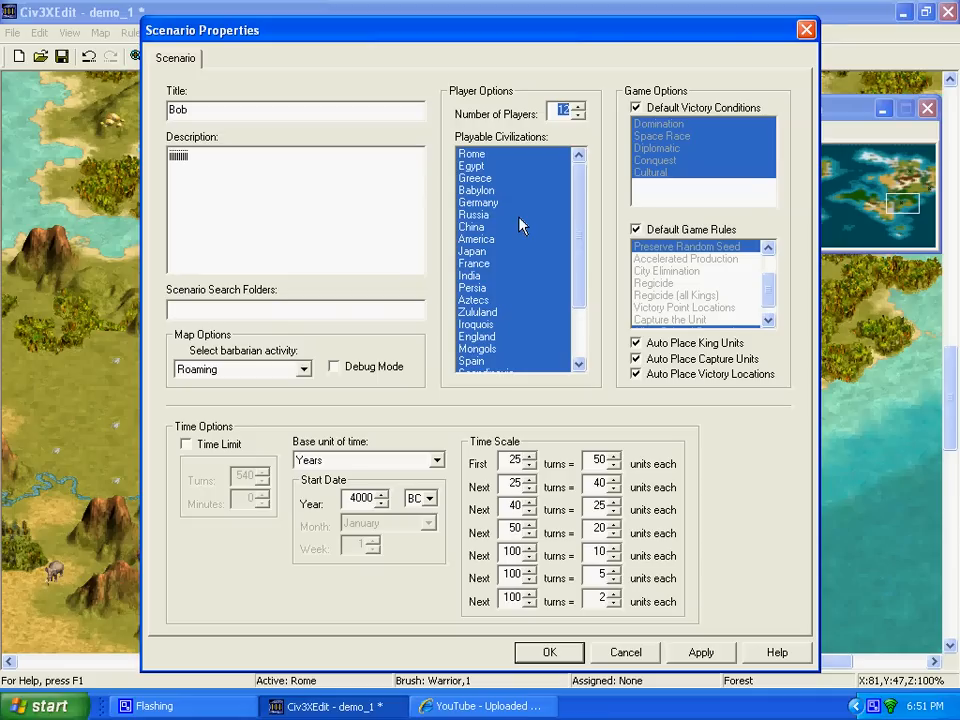
{"action": "mouse_move", "coordinate": [675, 128]}
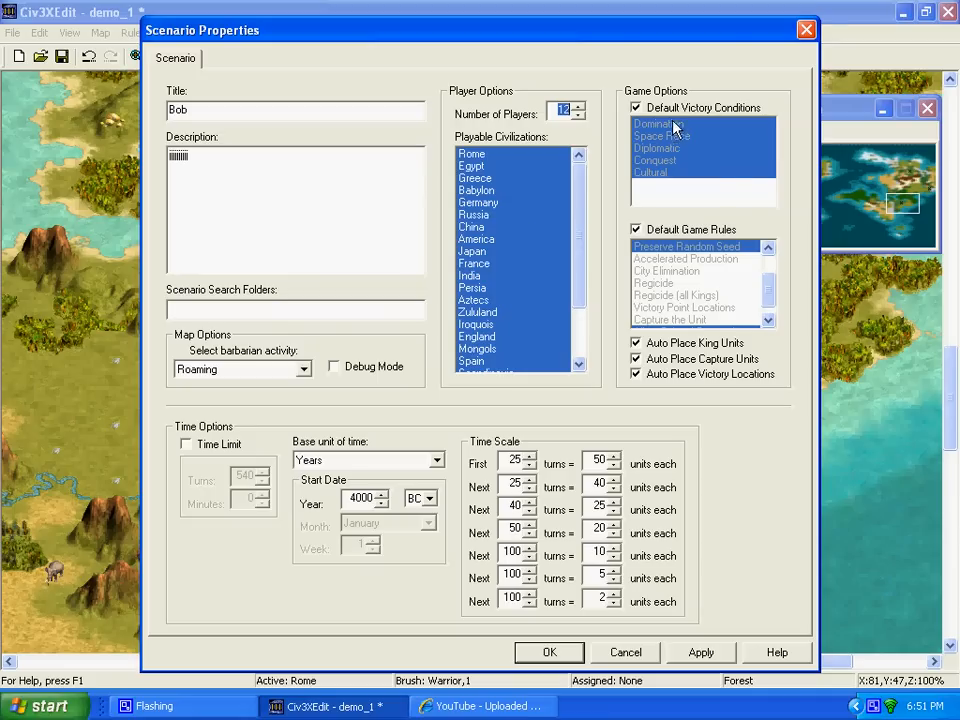
Replace the default victory conditions with Conquest only, leaving the time limit off
{"action": "left_click", "coordinate": [636, 107]}
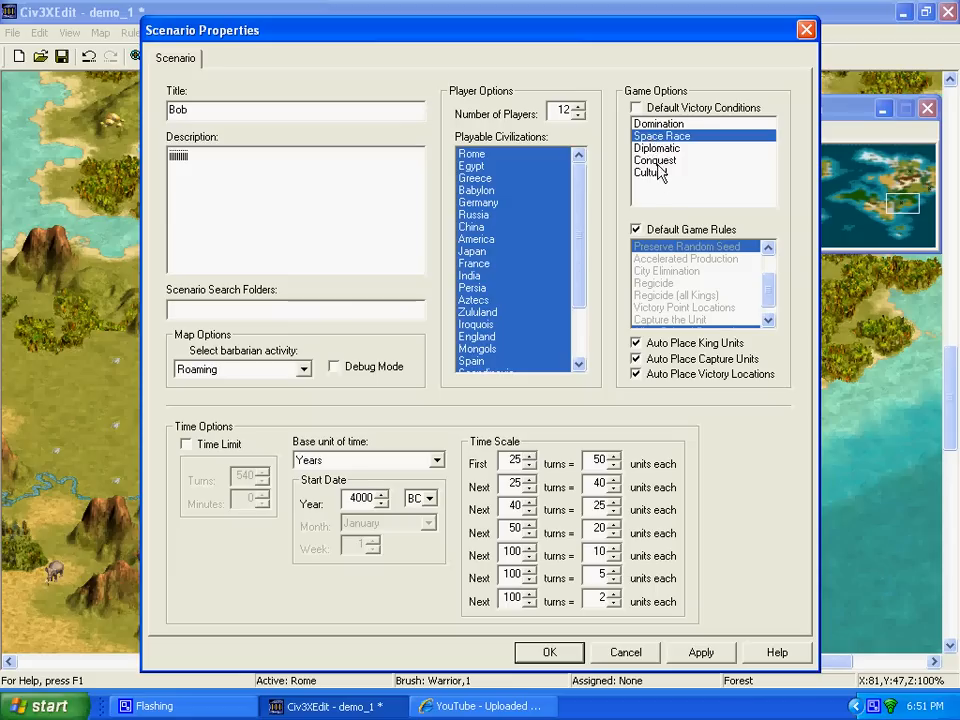
{"action": "left_click", "coordinate": [655, 160]}
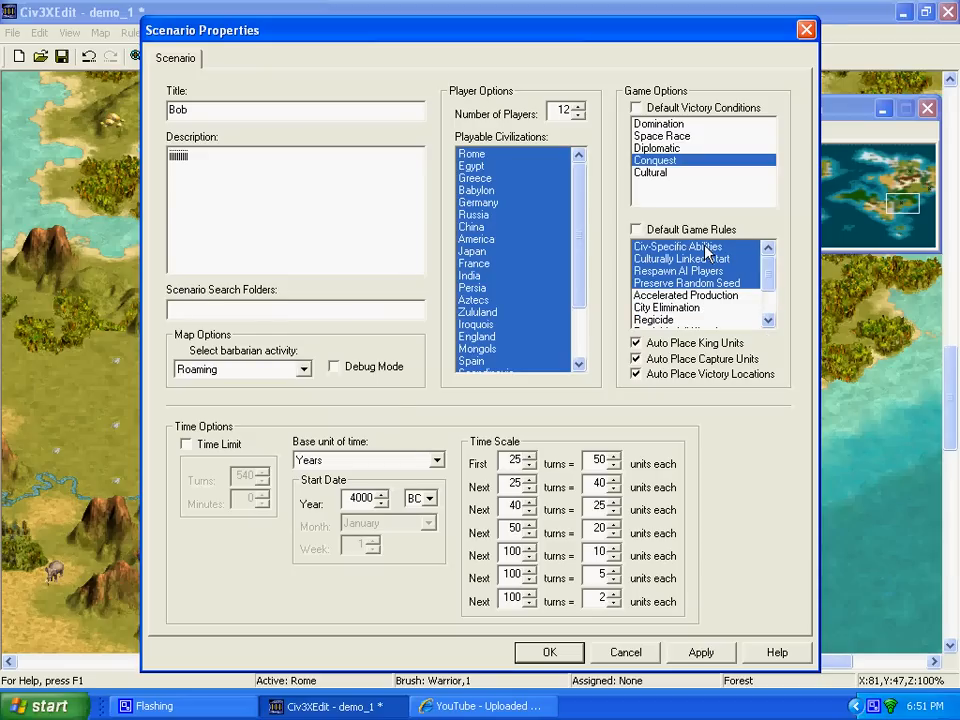
{"action": "mouse_move", "coordinate": [530, 285]}
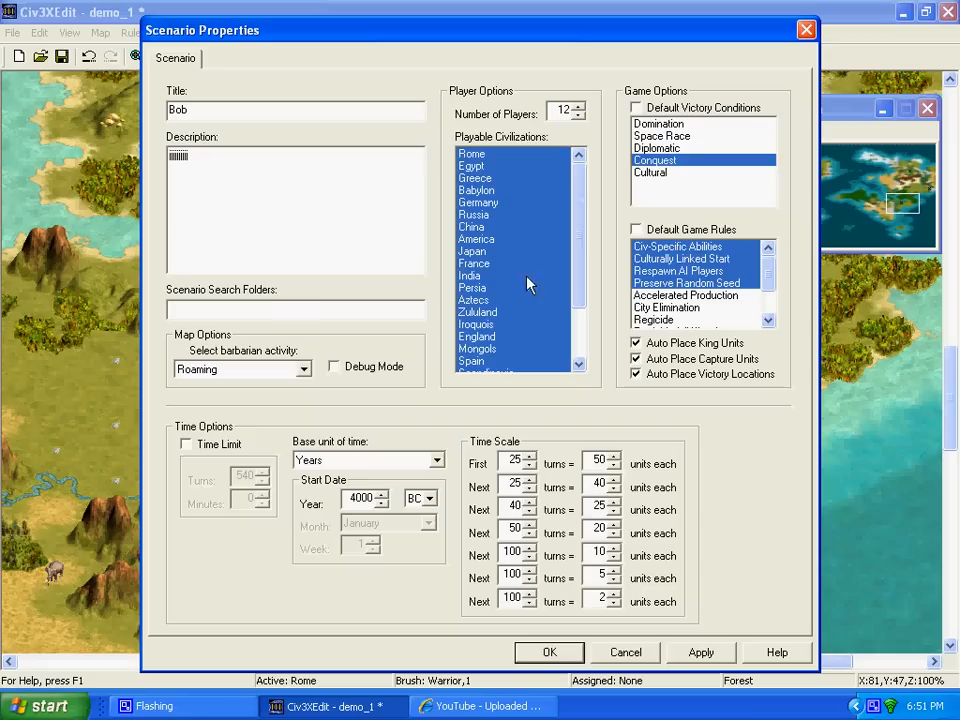
{"action": "left_click", "coordinate": [186, 444]}
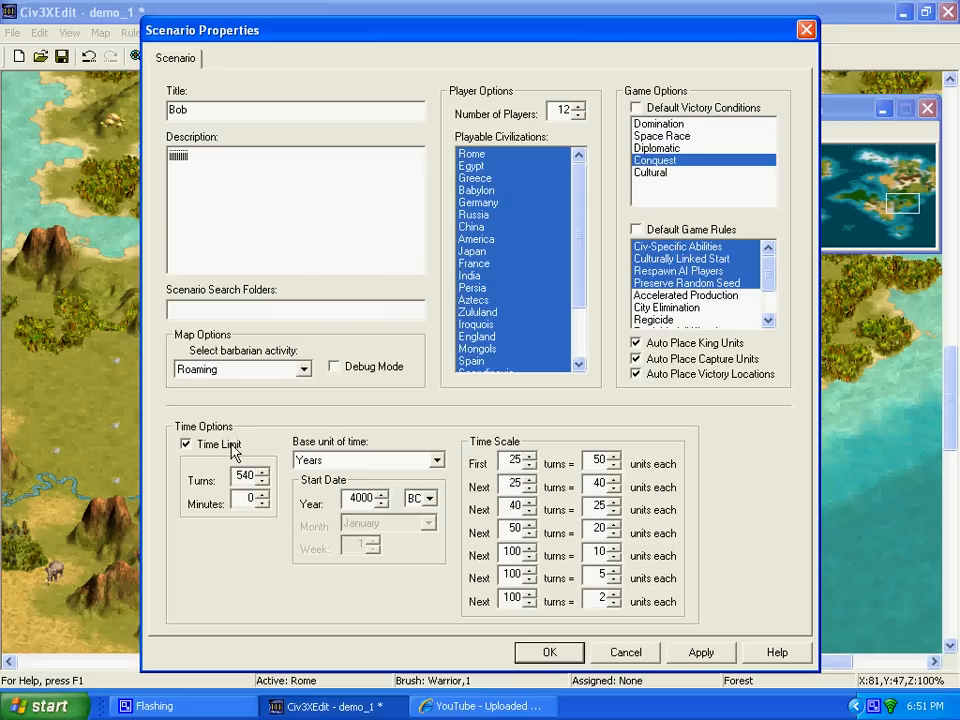
{"action": "left_click", "coordinate": [186, 444]}
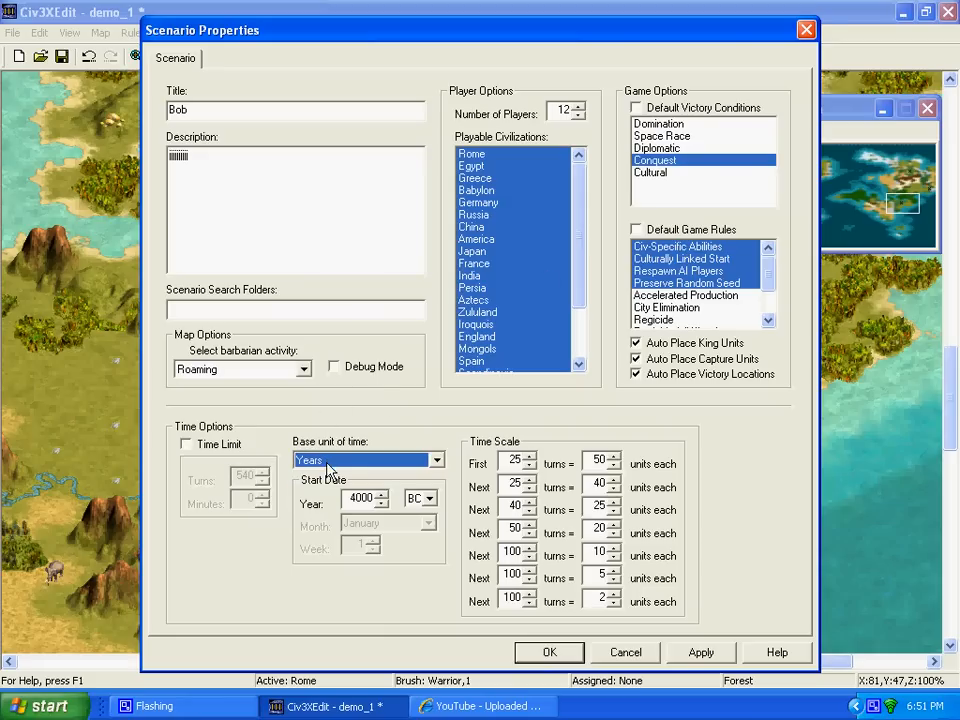
{"action": "mouse_move", "coordinate": [388, 400]}
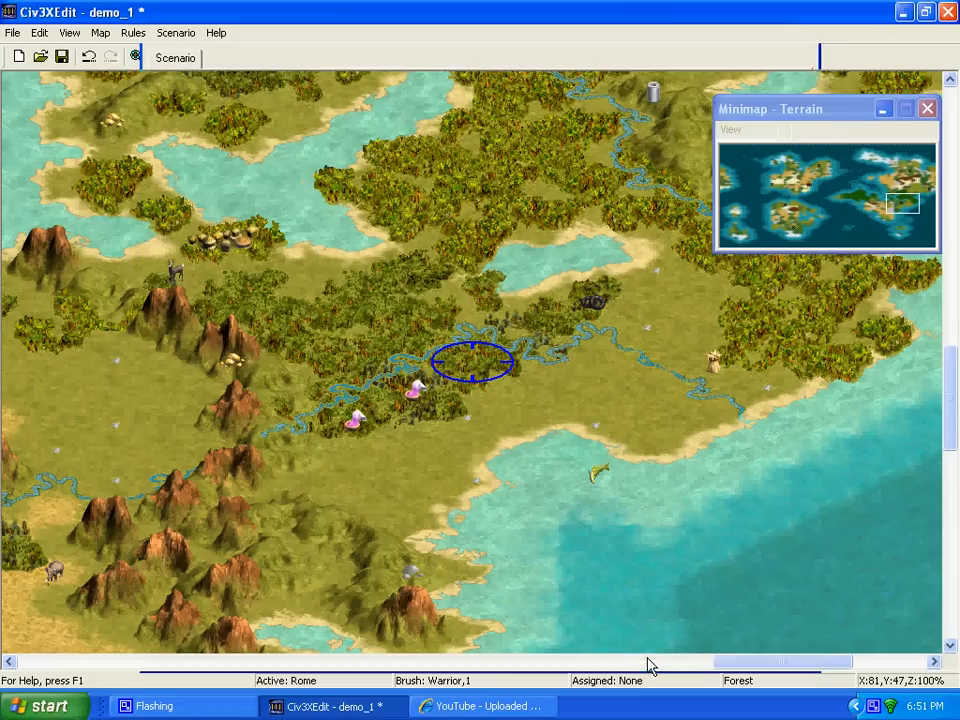
Open Scenario > Player Properties to show Player 1's settings
{"action": "left_click", "coordinate": [175, 32]}
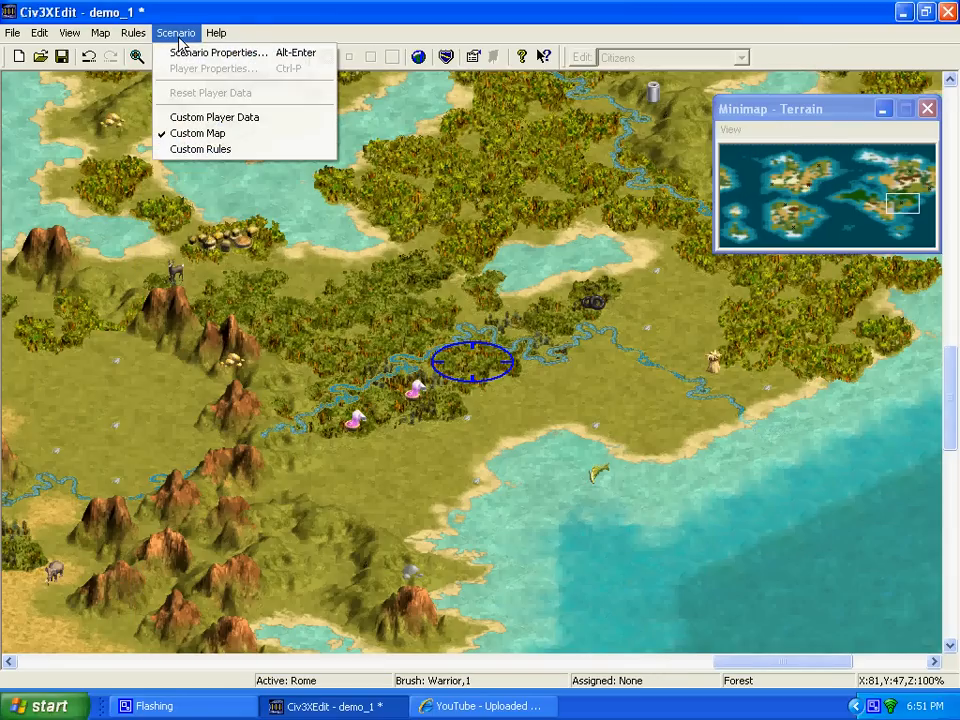
{"action": "mouse_move", "coordinate": [218, 52]}
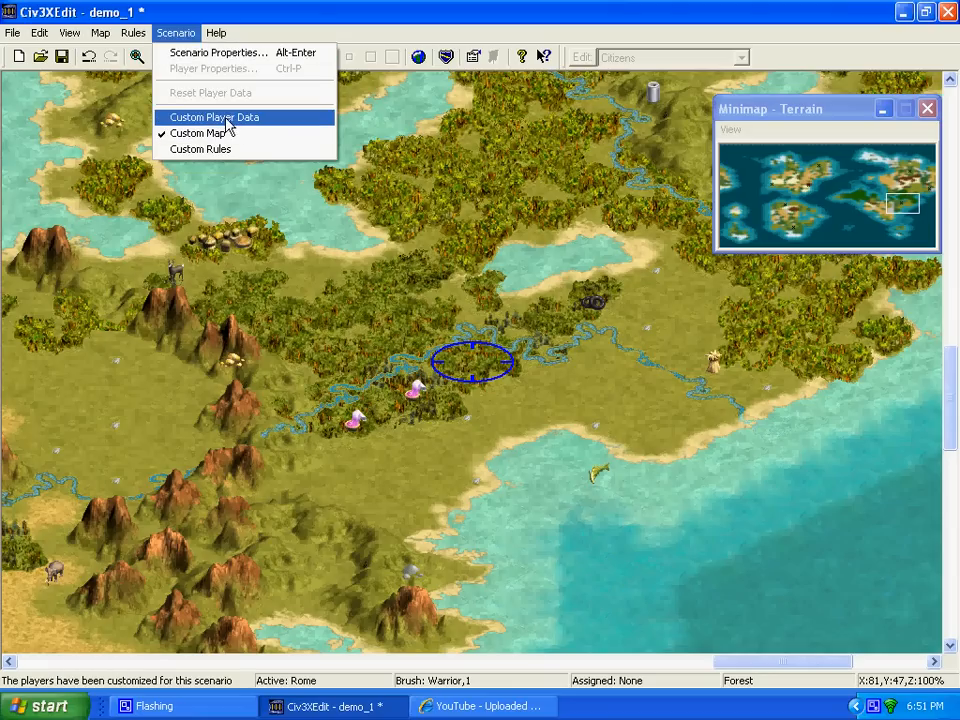
{"action": "mouse_move", "coordinate": [447, 304]}
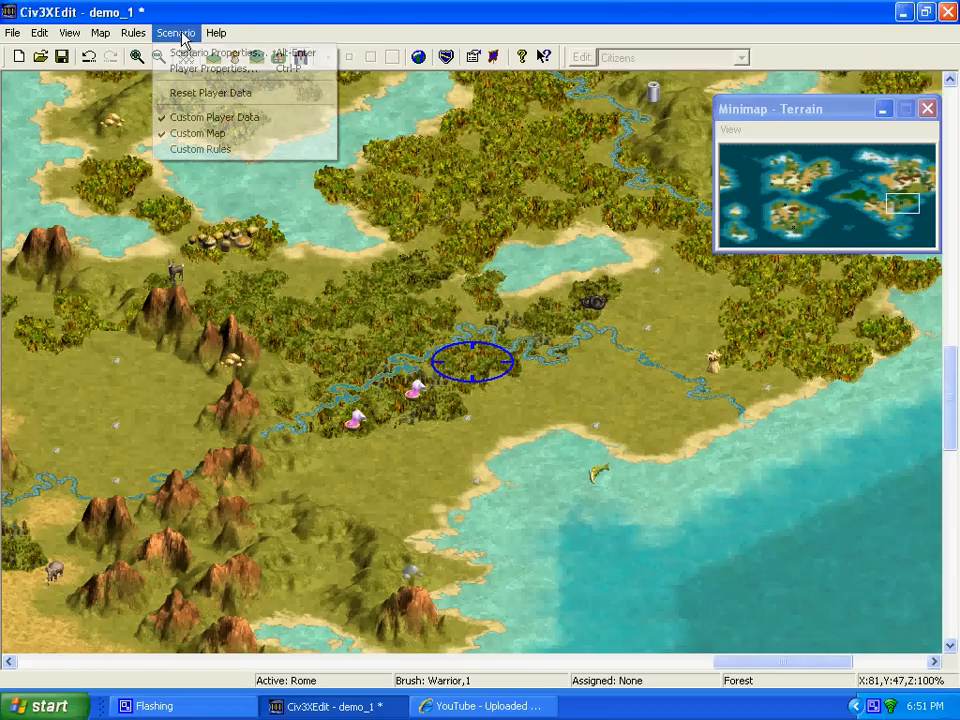
{"action": "mouse_move", "coordinate": [211, 68]}
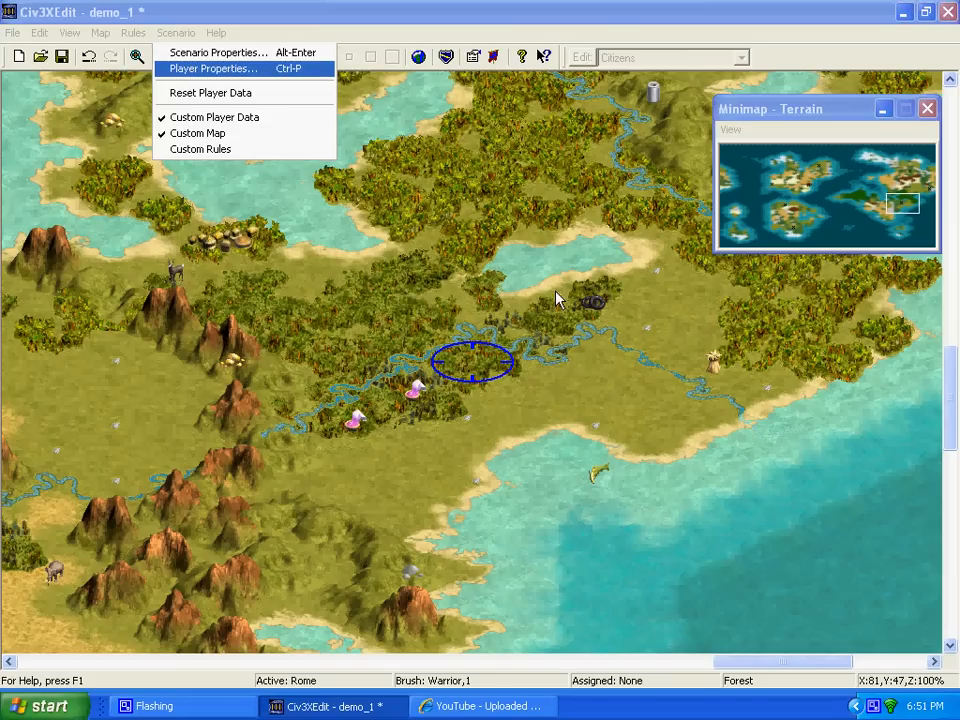
{"action": "left_click", "coordinate": [211, 68]}
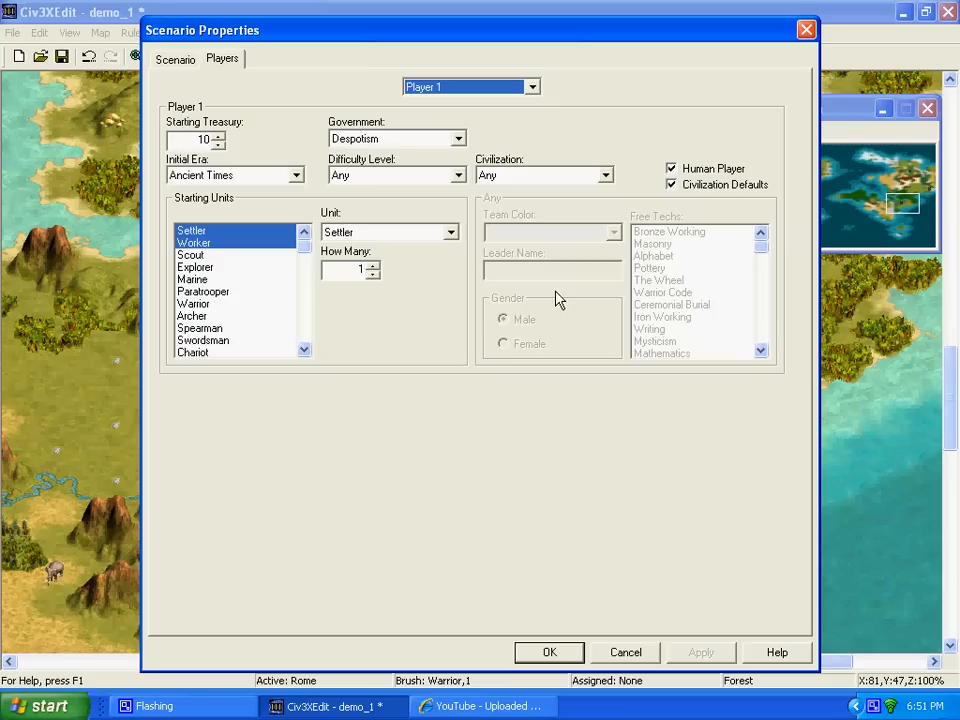
Make Player 1 Germany under Communism with a 1000 gold treasury
{"action": "left_click", "coordinate": [531, 87]}
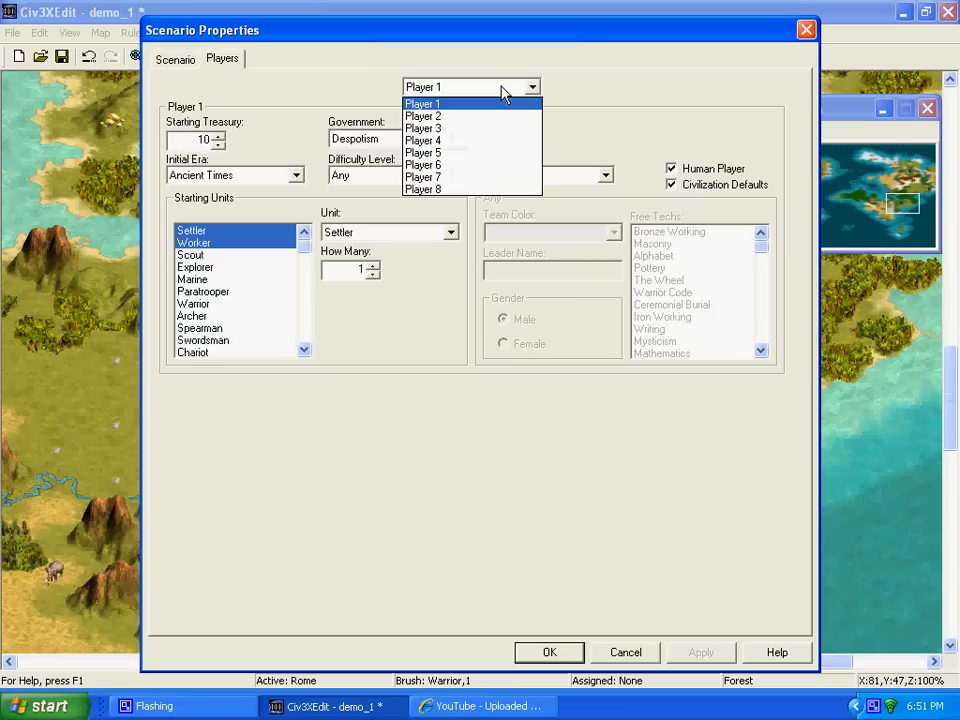
{"action": "left_click", "coordinate": [421, 103]}
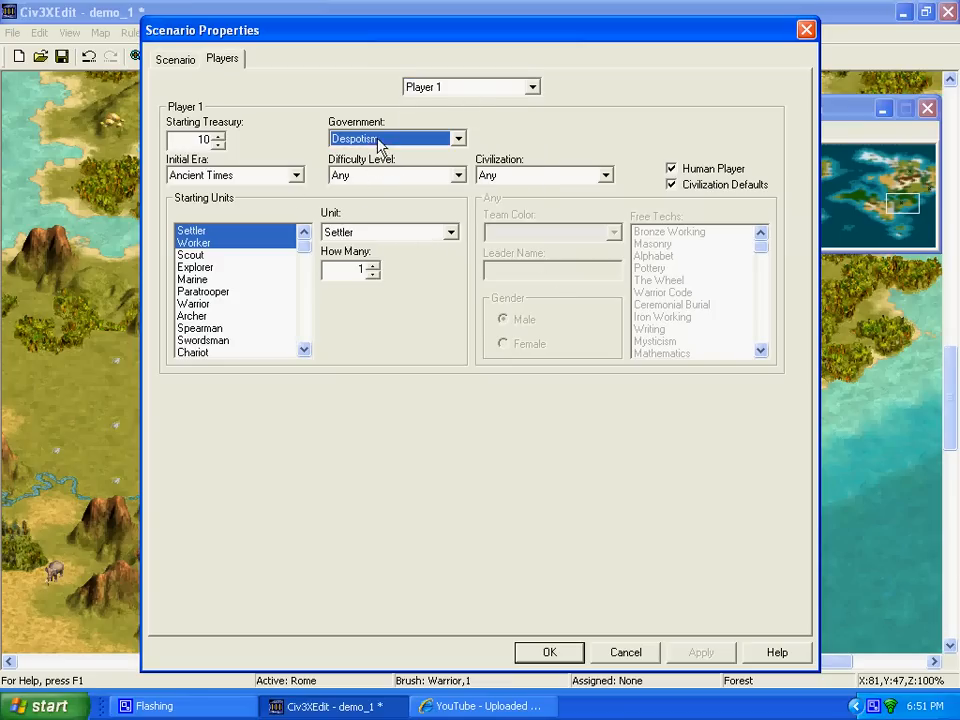
{"action": "left_click", "coordinate": [604, 175]}
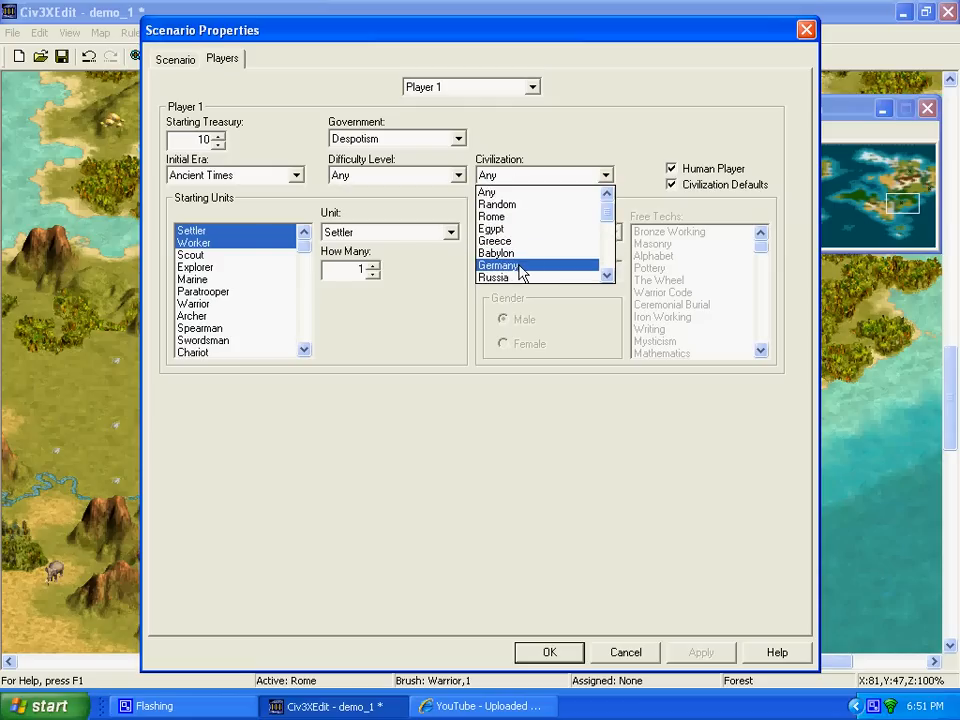
{"action": "left_click", "coordinate": [498, 265]}
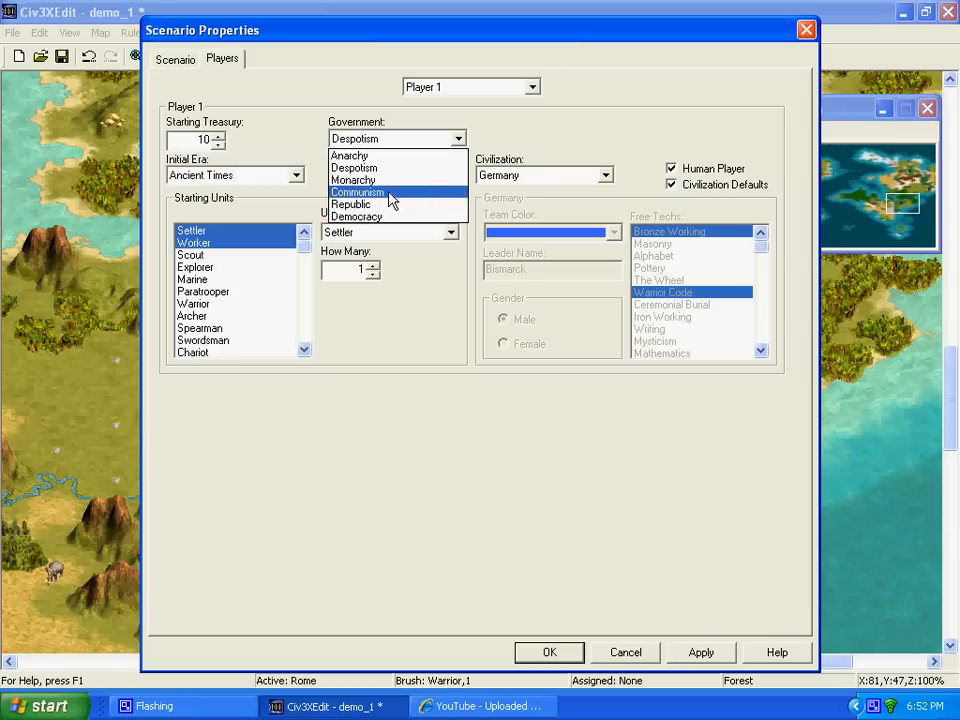
{"action": "left_click", "coordinate": [357, 191]}
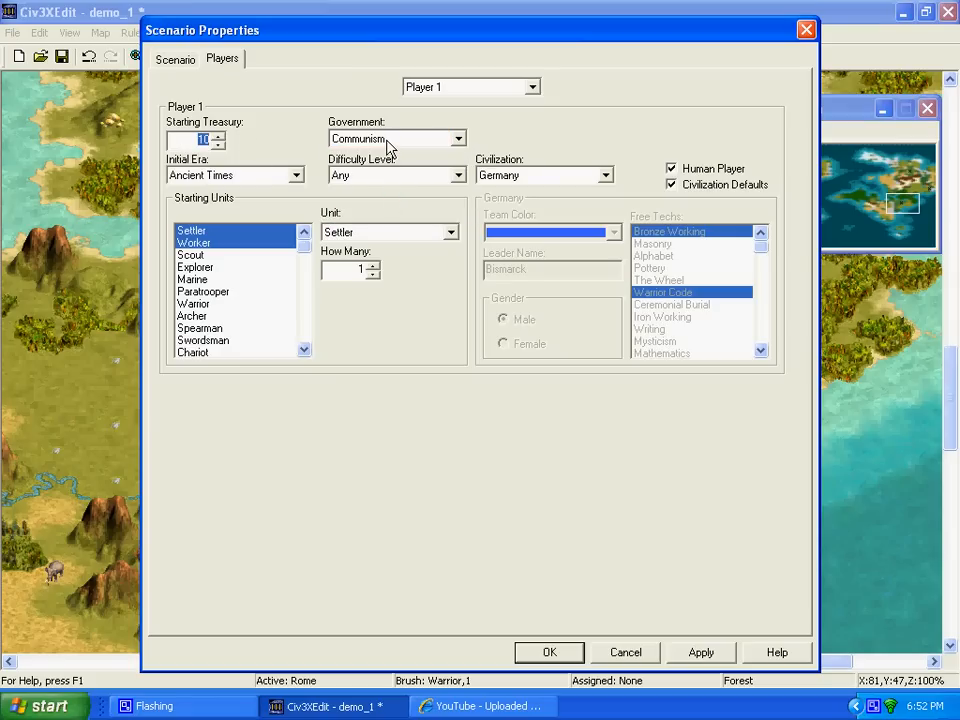
{"action": "type", "text": "10000"}
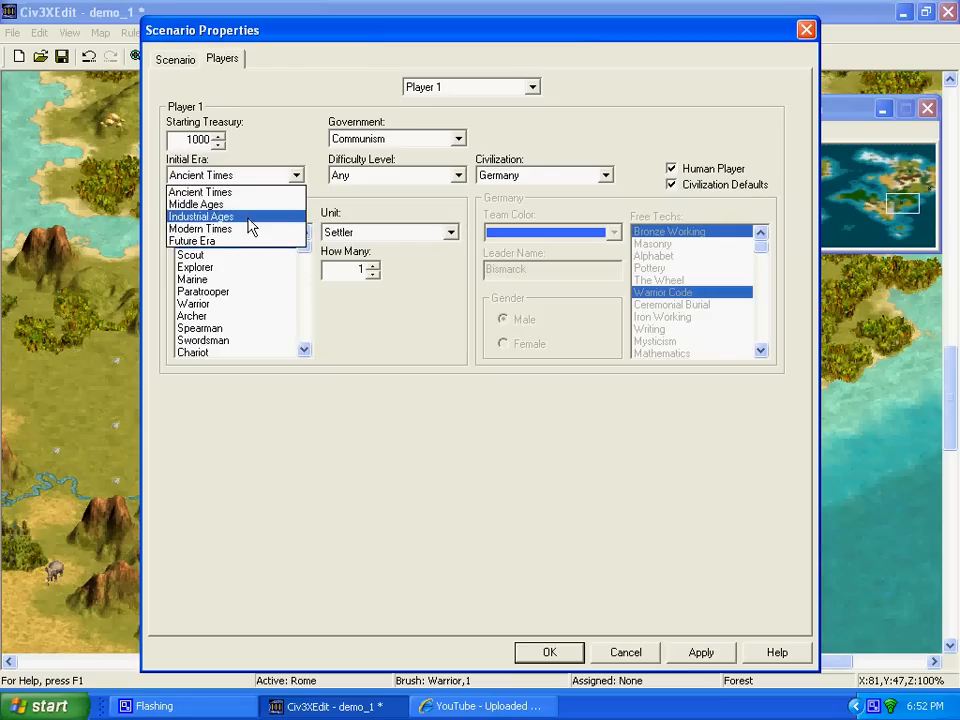
Start Player 1 in the Industrial Ages with seven Marines, then close the dialog
{"action": "left_click", "coordinate": [201, 216]}
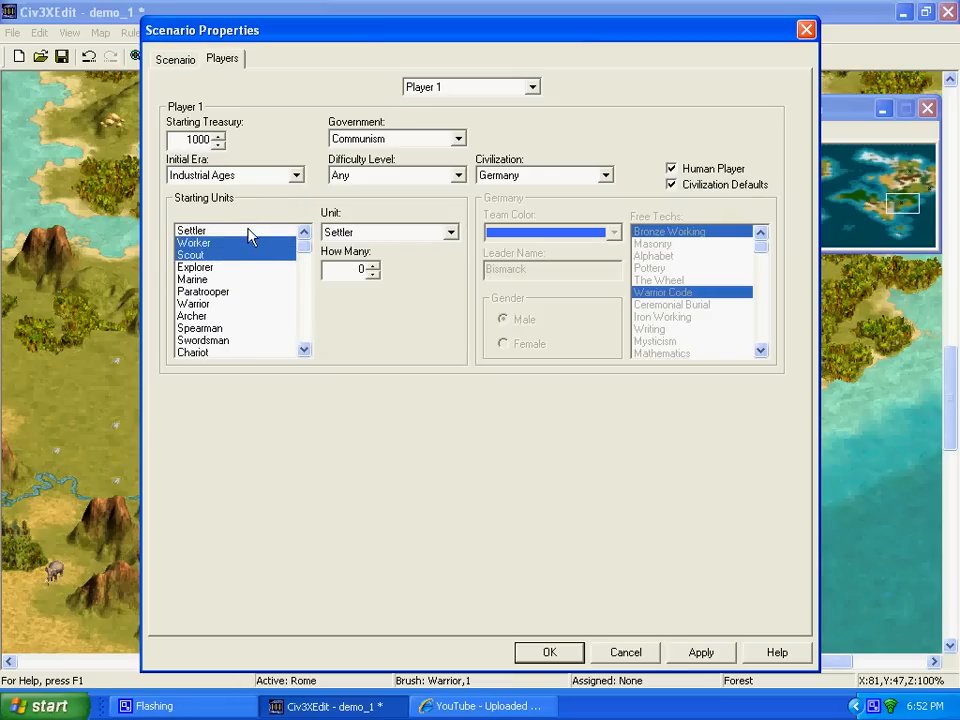
{"action": "left_click", "coordinate": [191, 230]}
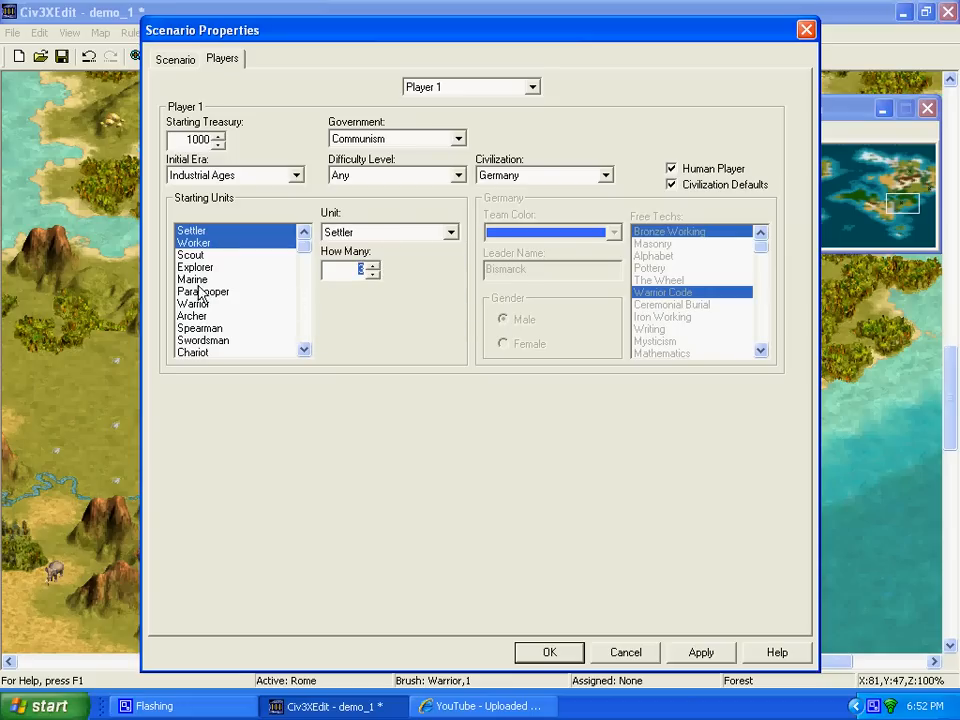
{"action": "left_click", "coordinate": [193, 303]}
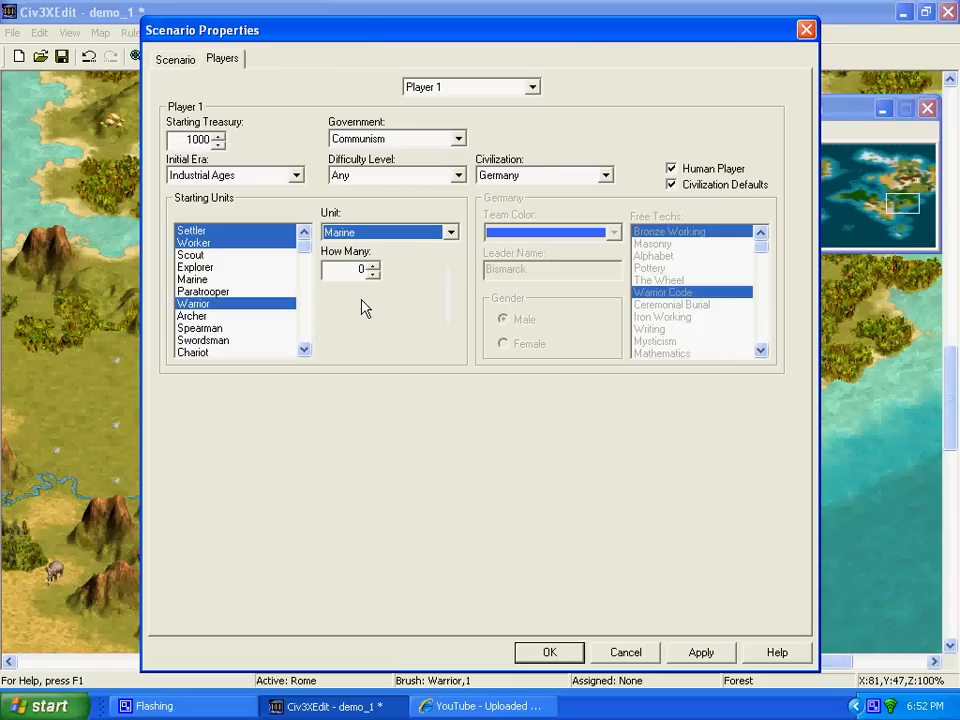
{"action": "left_click", "coordinate": [372, 265]}
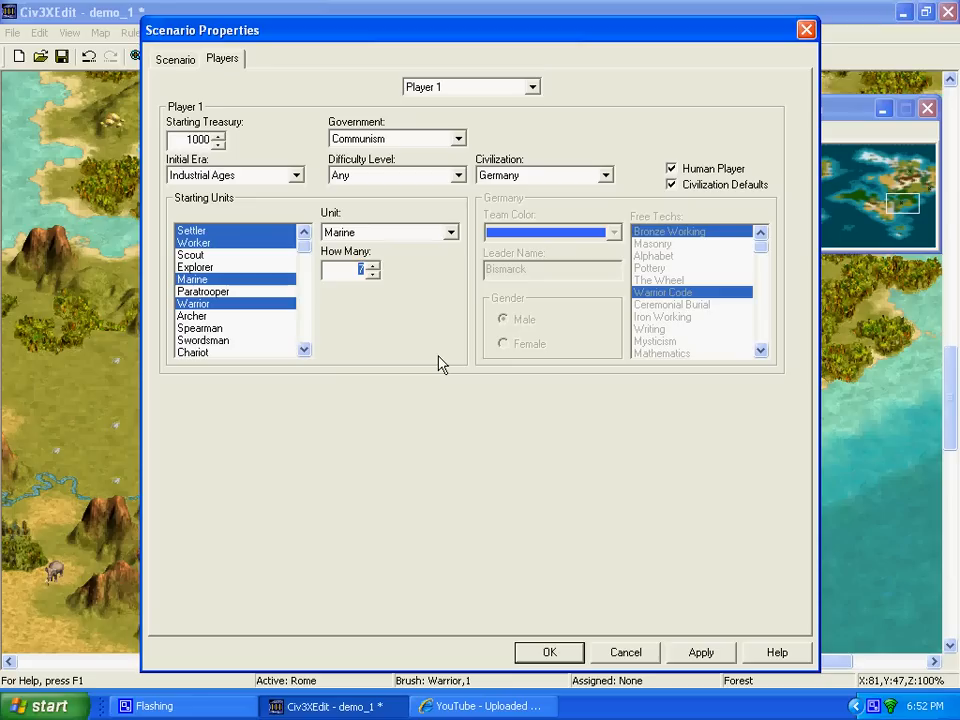
{"action": "mouse_move", "coordinate": [365, 350]}
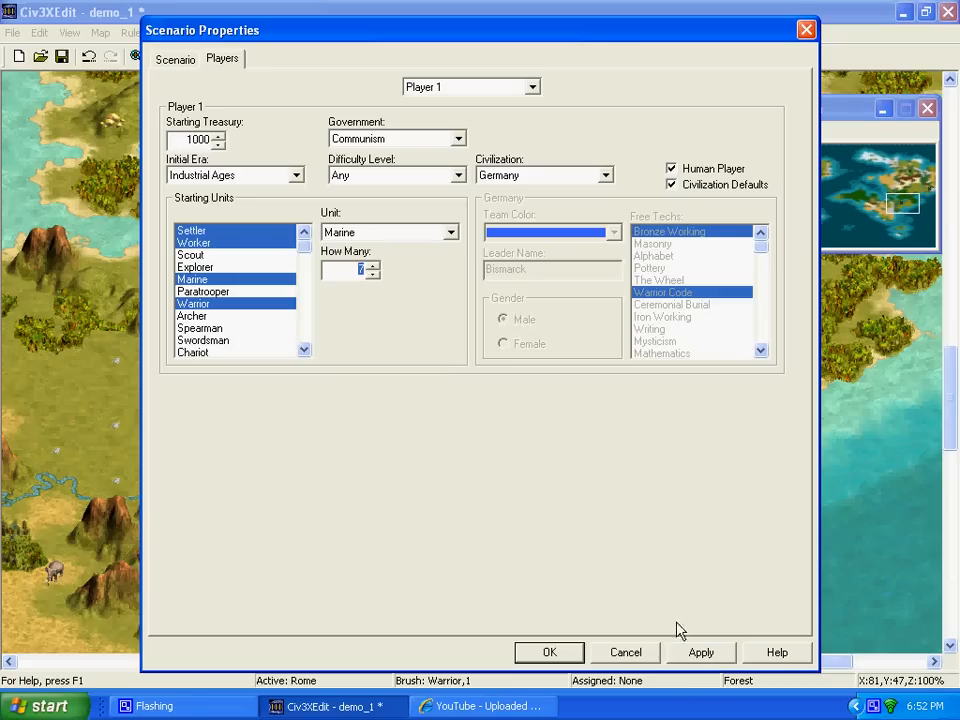
{"action": "mouse_move", "coordinate": [547, 130]}
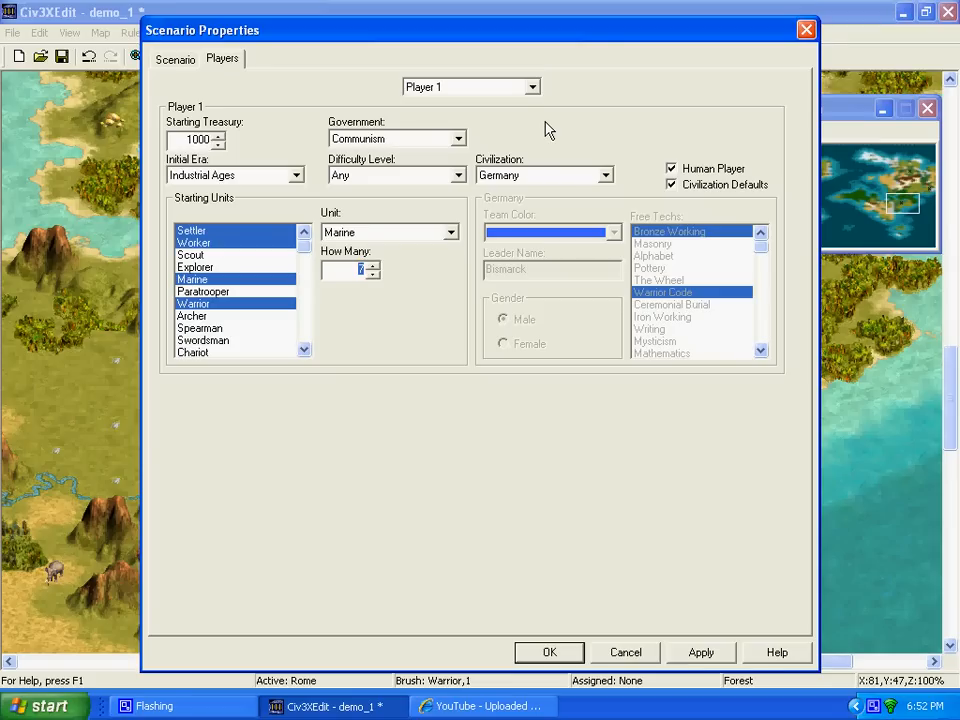
{"action": "left_click", "coordinate": [297, 174]}
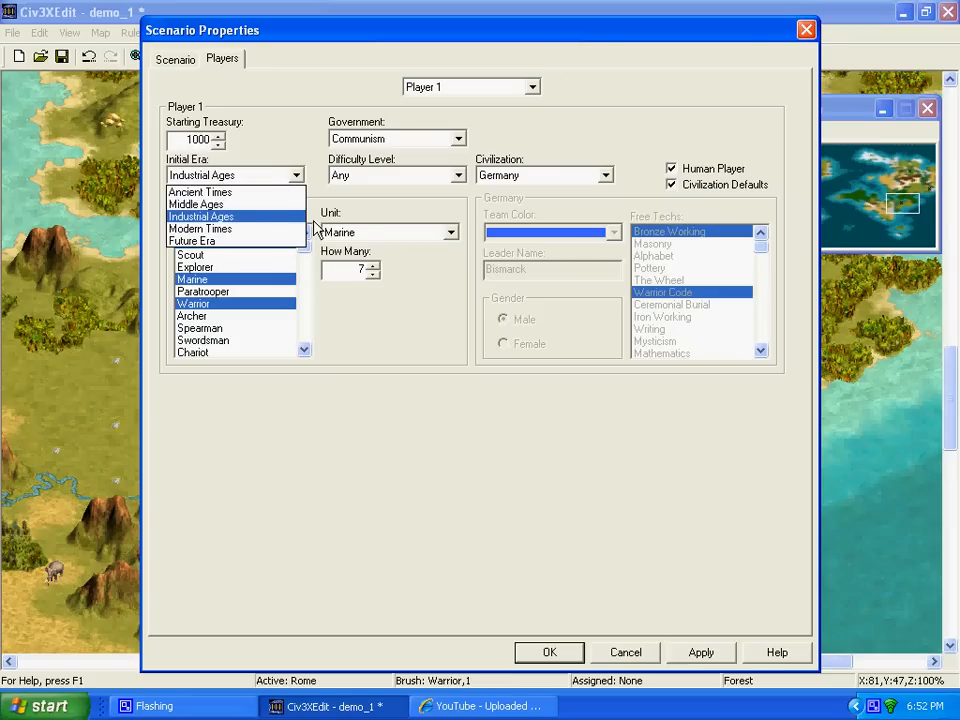
{"action": "left_click", "coordinate": [201, 217]}
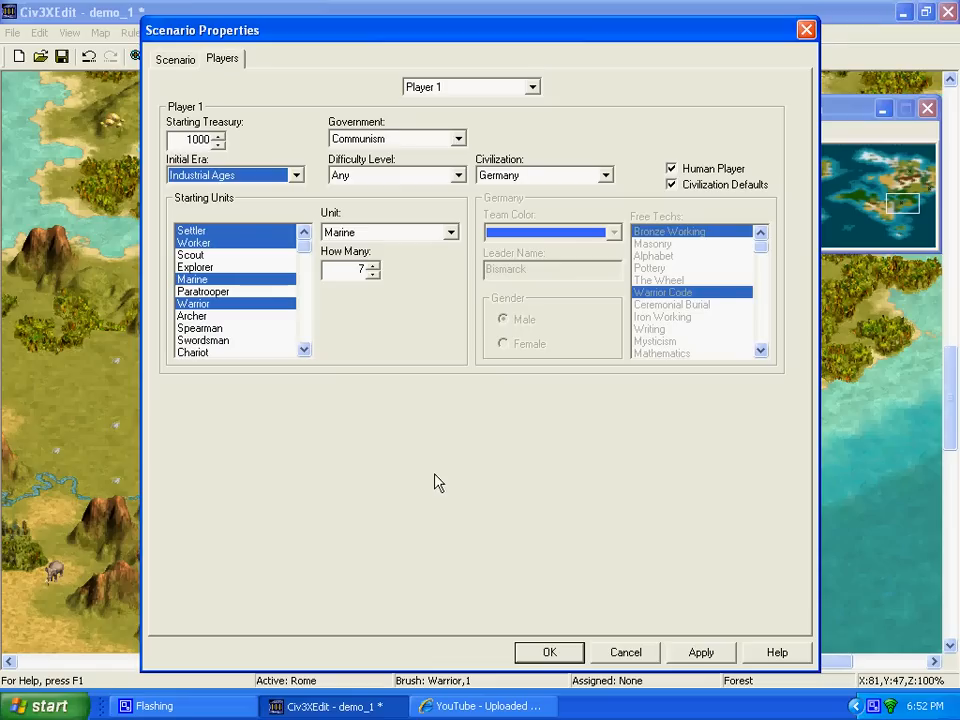
{"action": "mouse_move", "coordinate": [675, 258]}
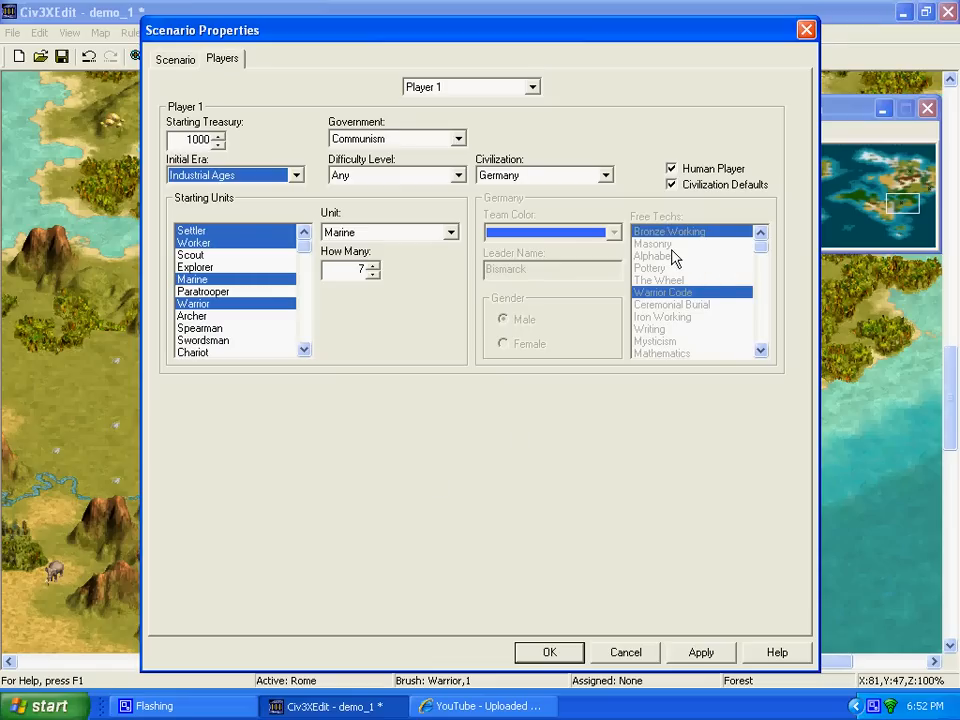
{"action": "mouse_move", "coordinate": [678, 278]}
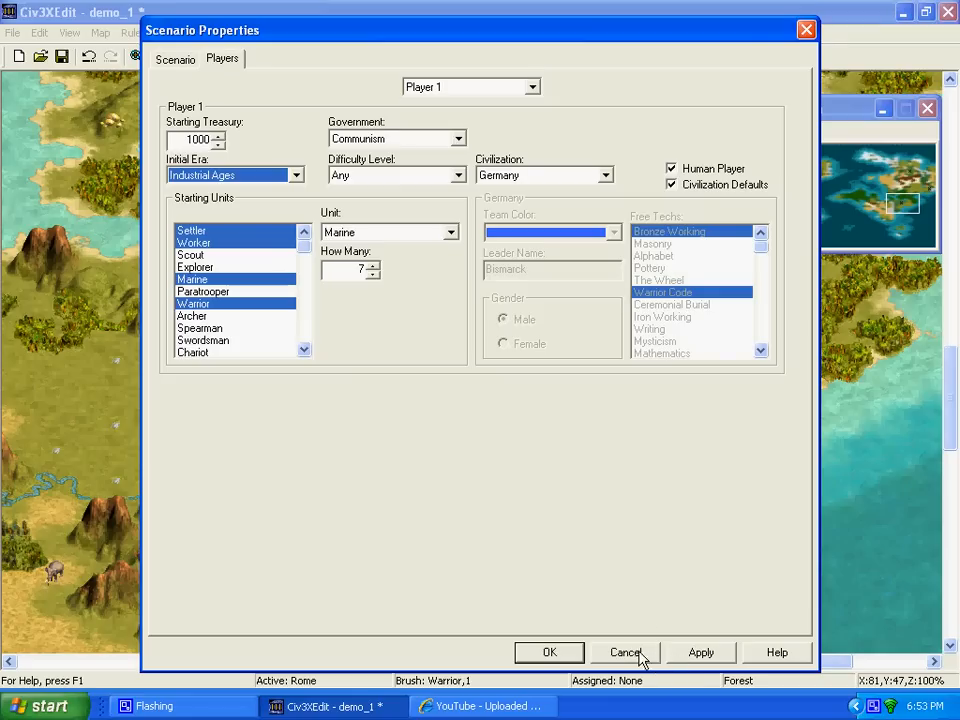
{"action": "left_click", "coordinate": [625, 652]}
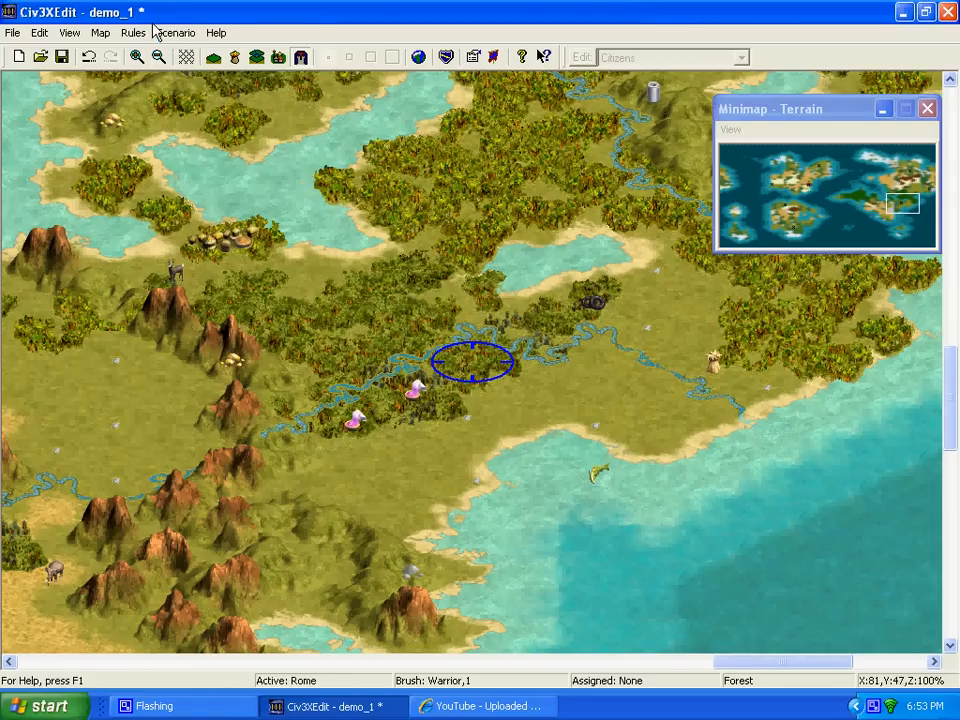
Enable Custom Rules, dismiss the warning, and open the rules editor on Citizens
{"action": "left_click", "coordinate": [133, 32]}
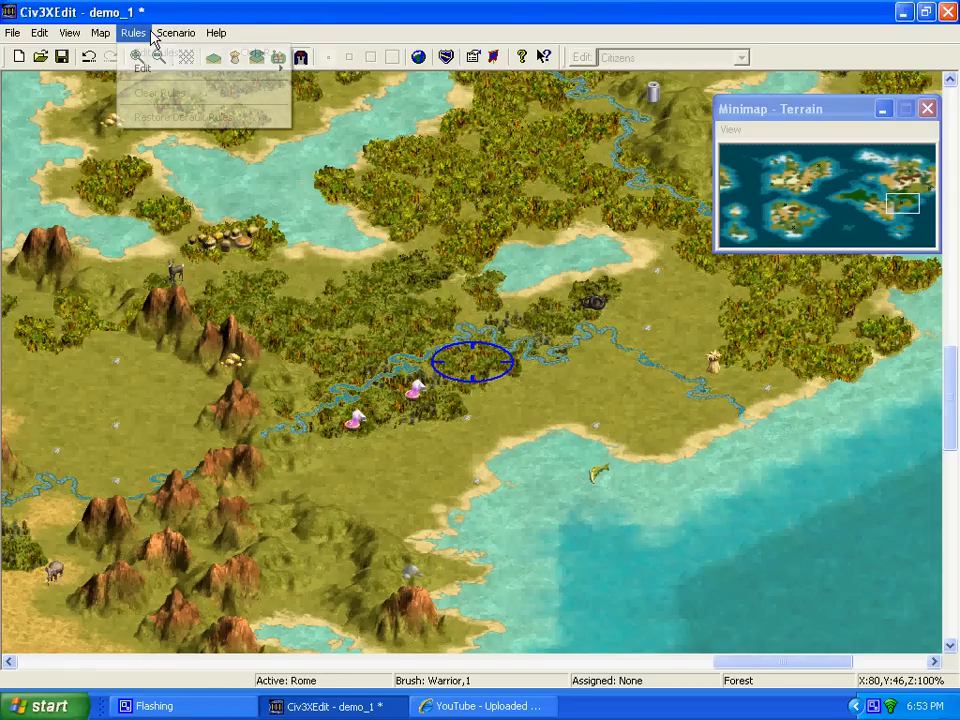
{"action": "left_click", "coordinate": [175, 32]}
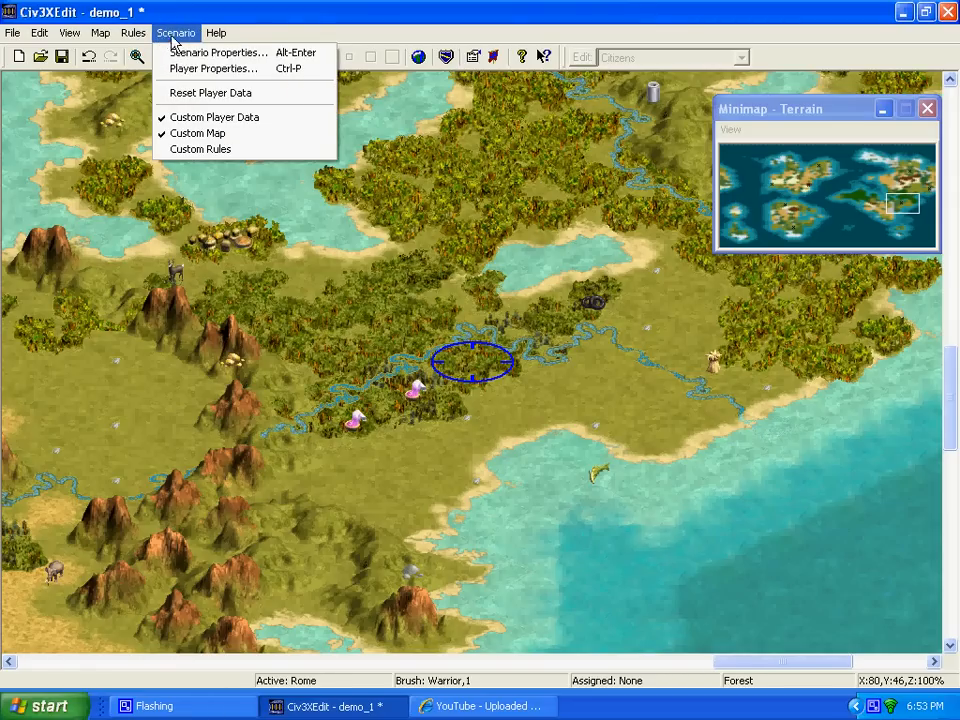
{"action": "left_click", "coordinate": [200, 149]}
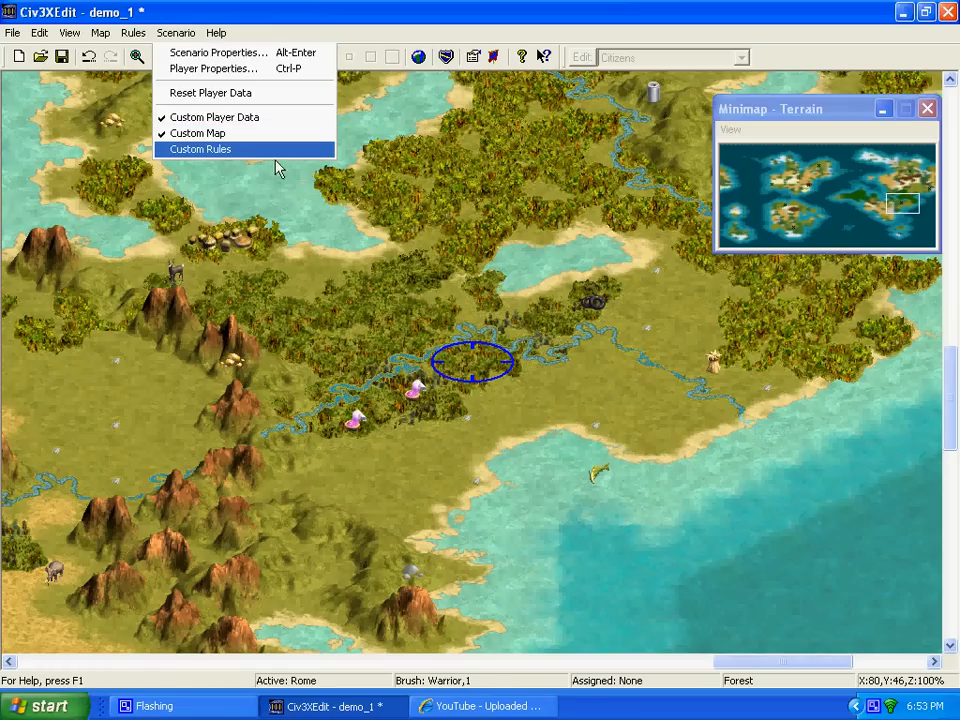
{"action": "left_click", "coordinate": [200, 149]}
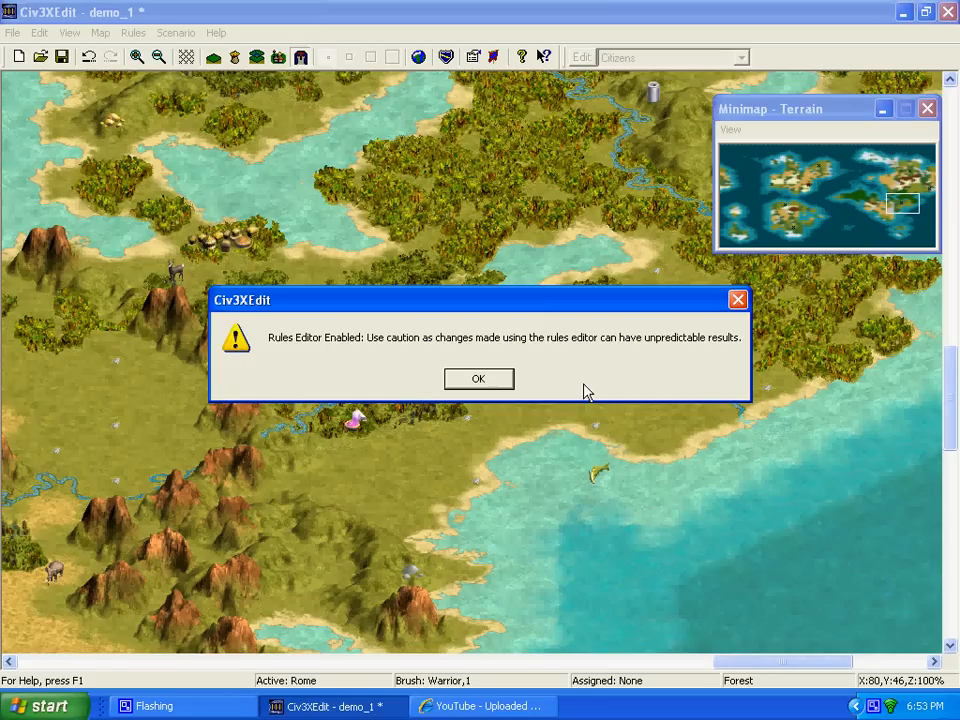
{"action": "left_click", "coordinate": [478, 378]}
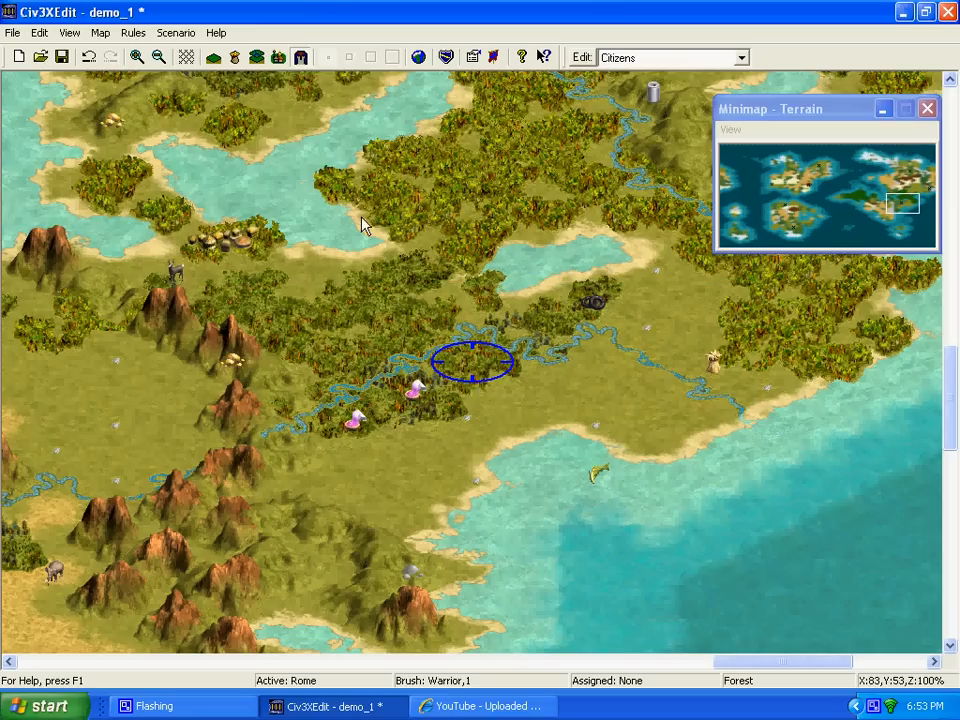
{"action": "left_click", "coordinate": [133, 32]}
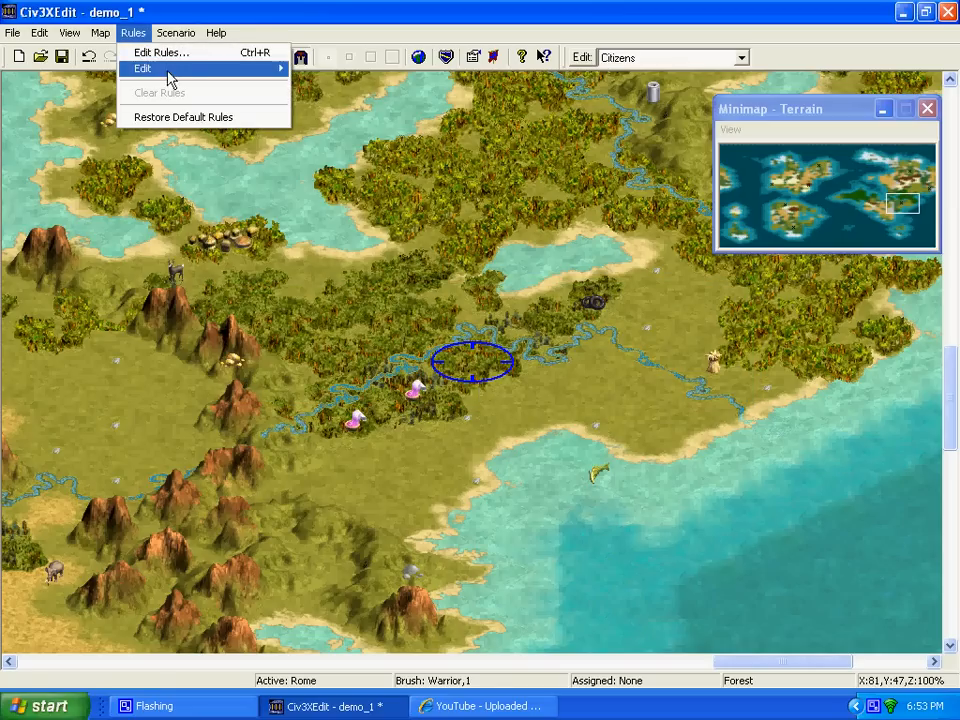
{"action": "mouse_move", "coordinate": [160, 52]}
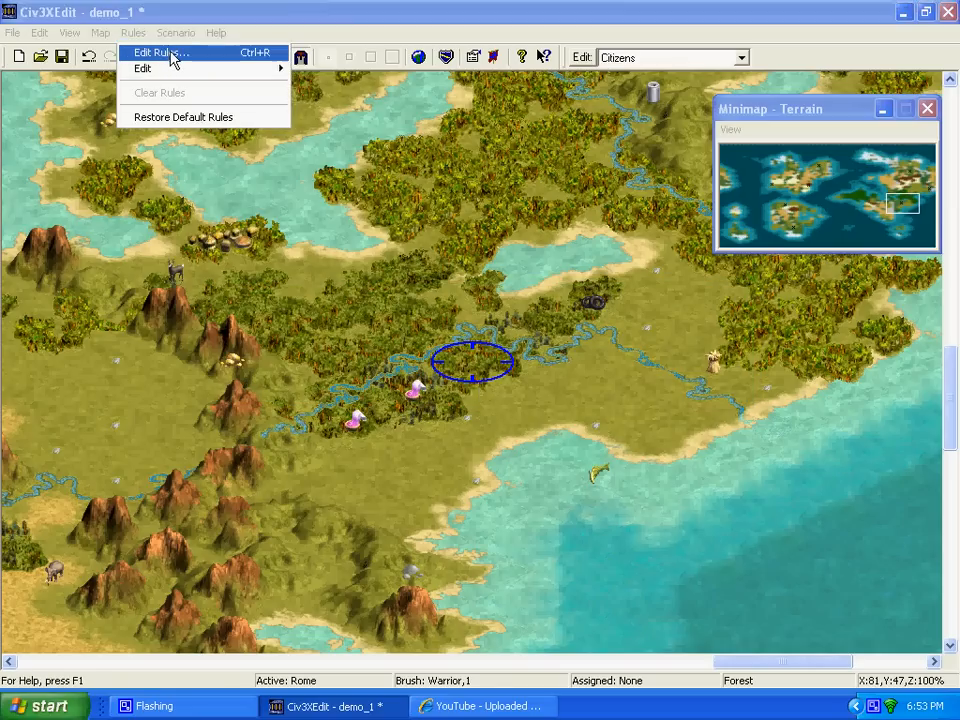
{"action": "left_click", "coordinate": [158, 52]}
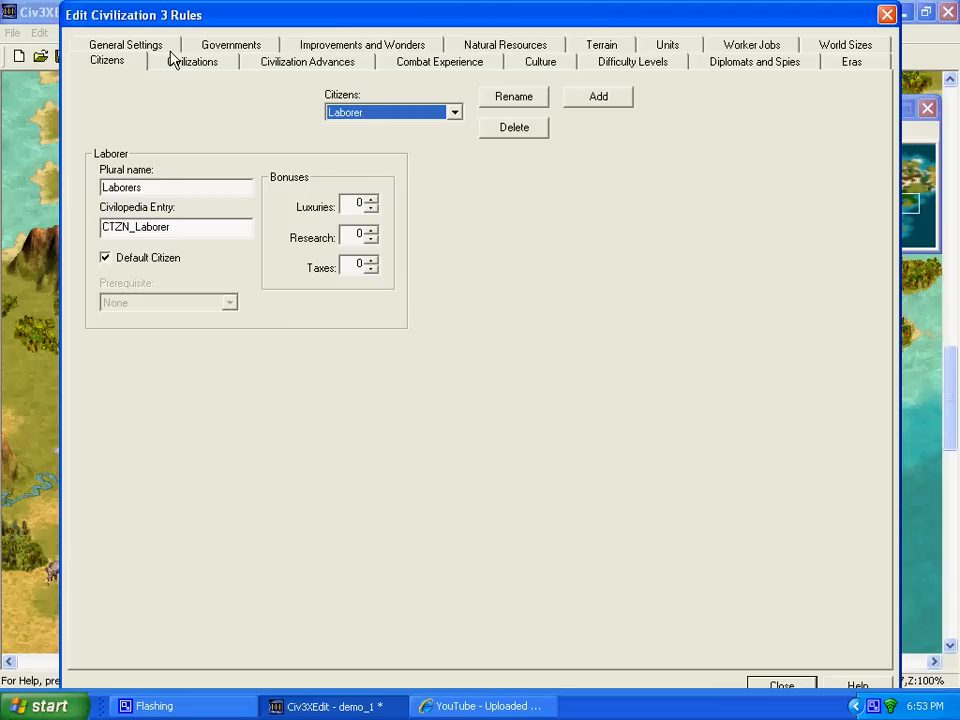
{"action": "left_click", "coordinate": [307, 61]}
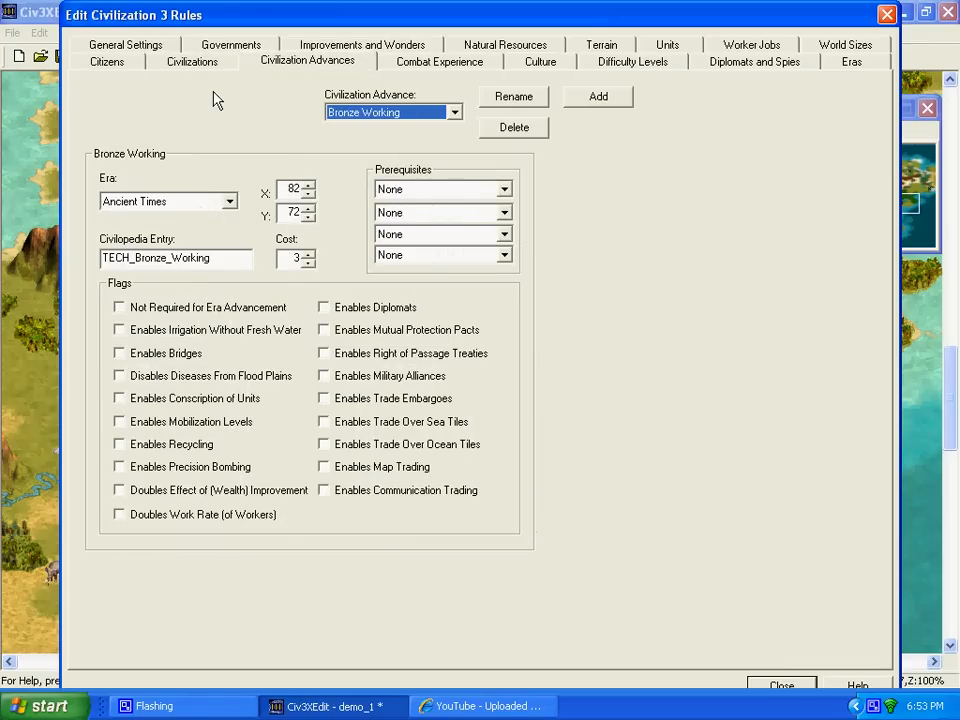
{"action": "left_click", "coordinate": [438, 61]}
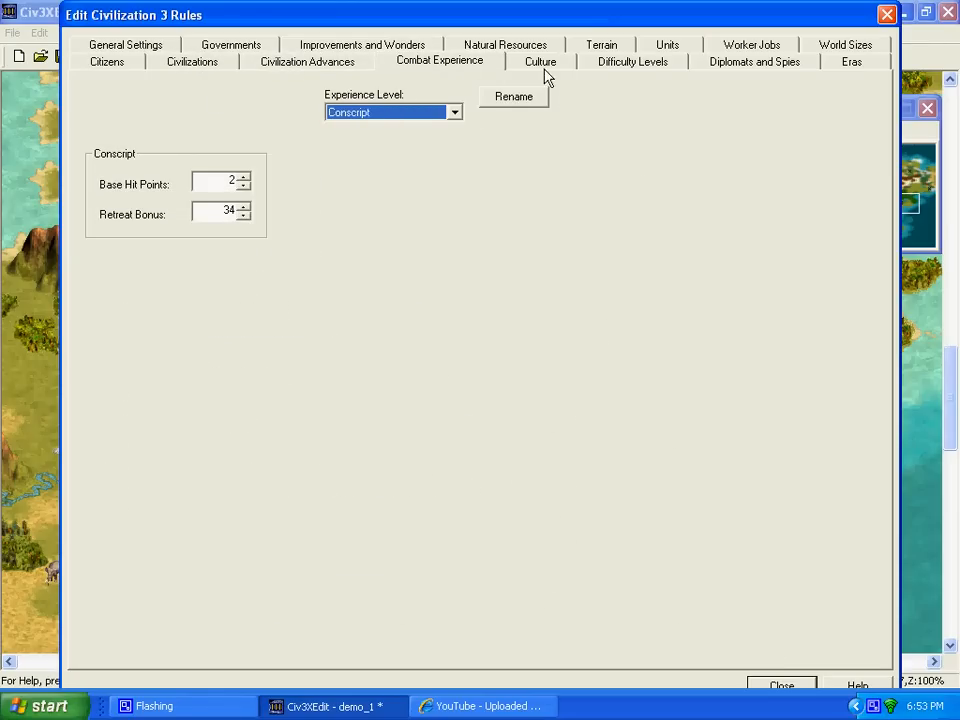
{"action": "left_click", "coordinate": [107, 61]}
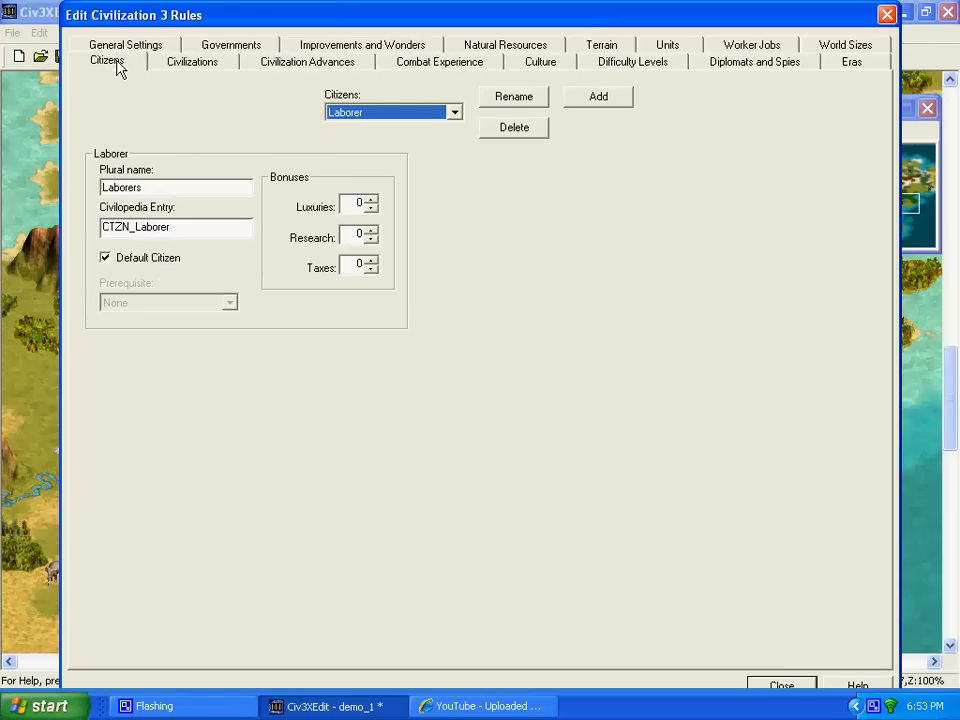